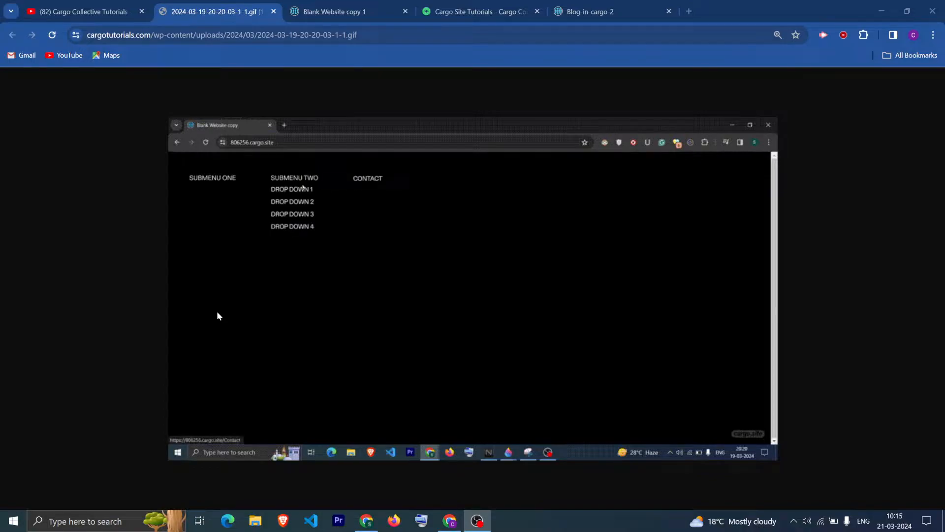
mouse_move(386, 310)
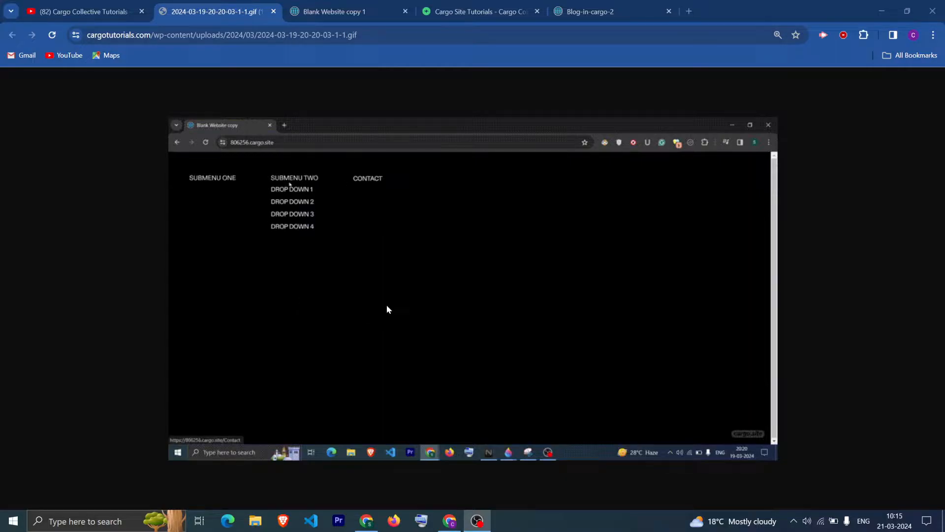
Close the demo GIF tab and check the Heading 2 colour swatch (white #ffffff) in the Cargo 3 editor
left_click(82, 11)
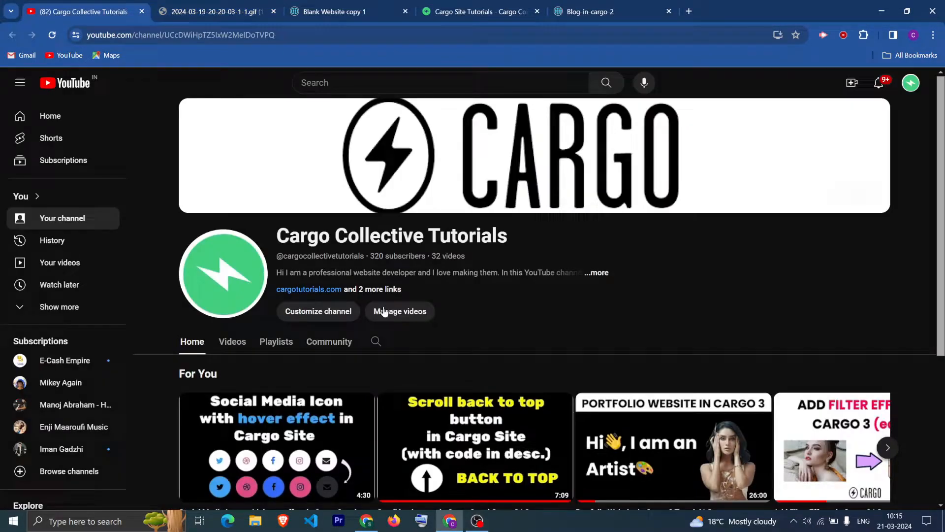
mouse_move(663, 322)
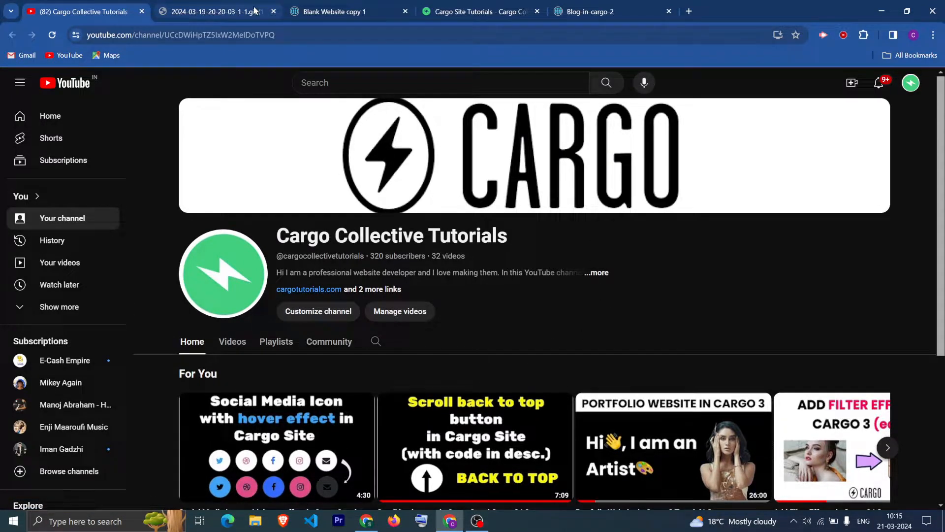
left_click(211, 12)
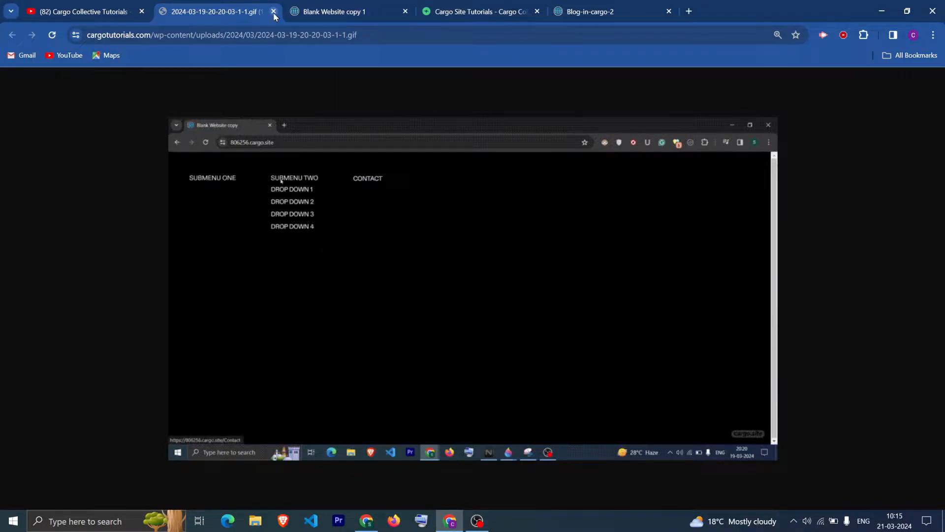
left_click(273, 11)
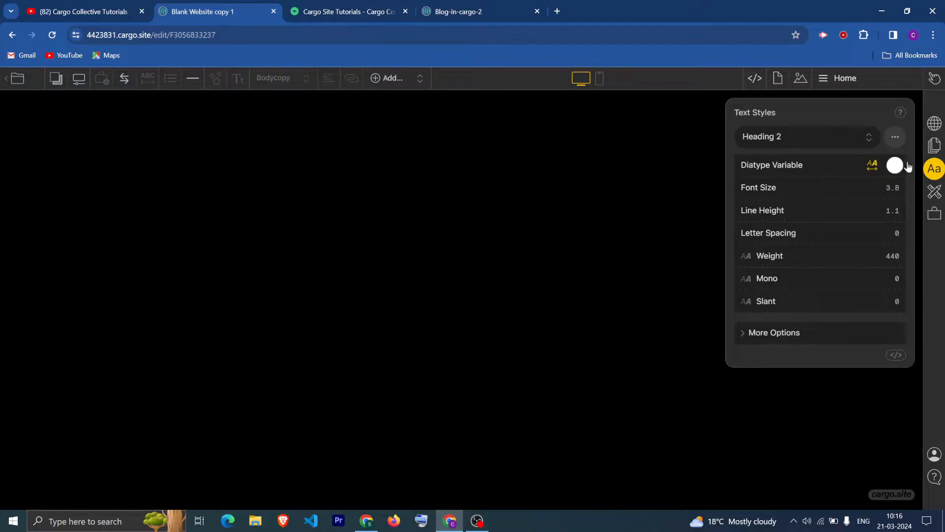
left_click(895, 165)
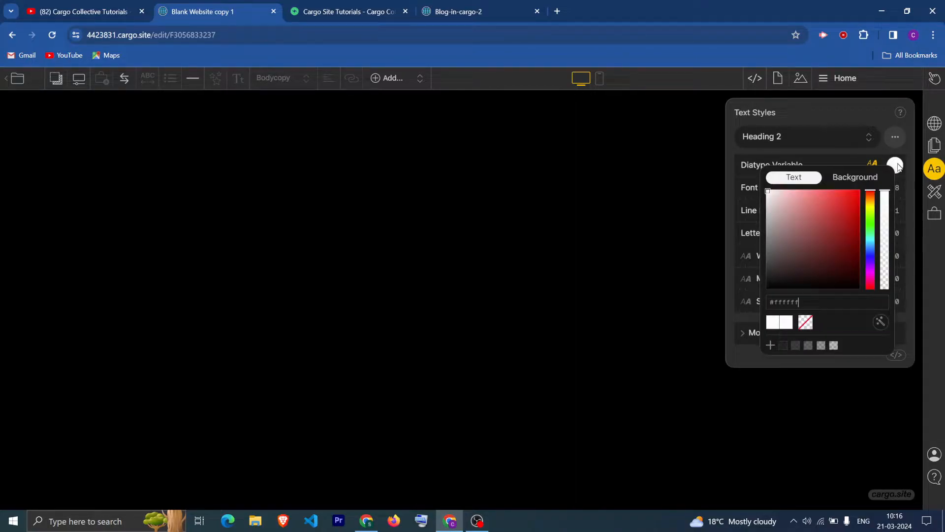
left_click(895, 165)
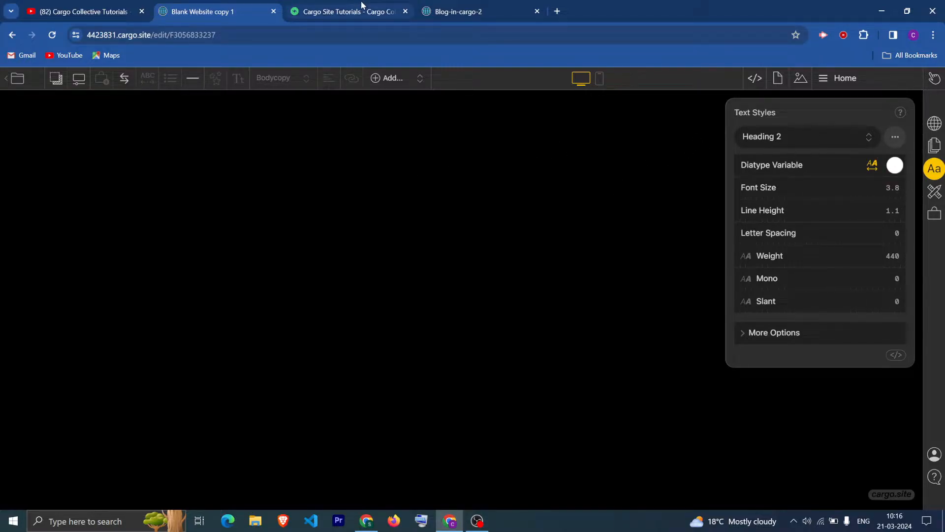
Open the 'How to add a Dropdown menu' tutorial post and scroll to its table of contents
left_click(349, 12)
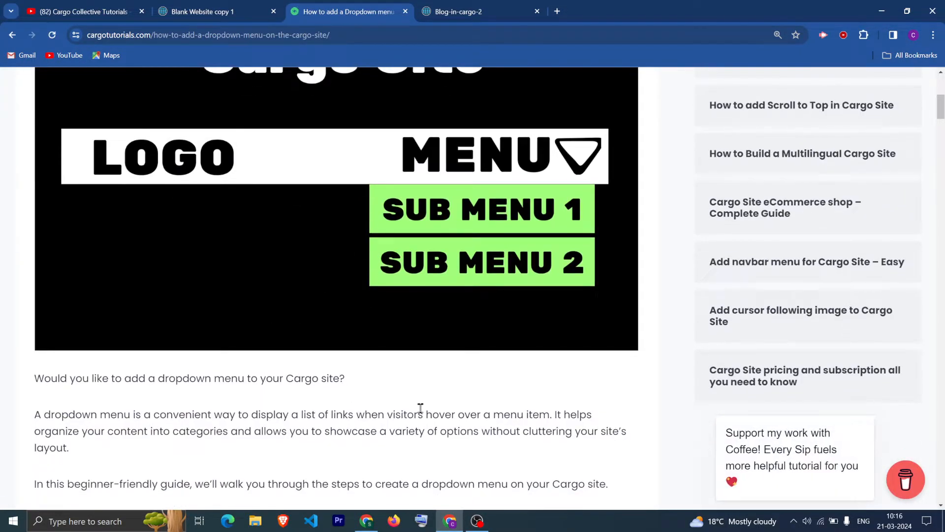
scroll("down", 3)
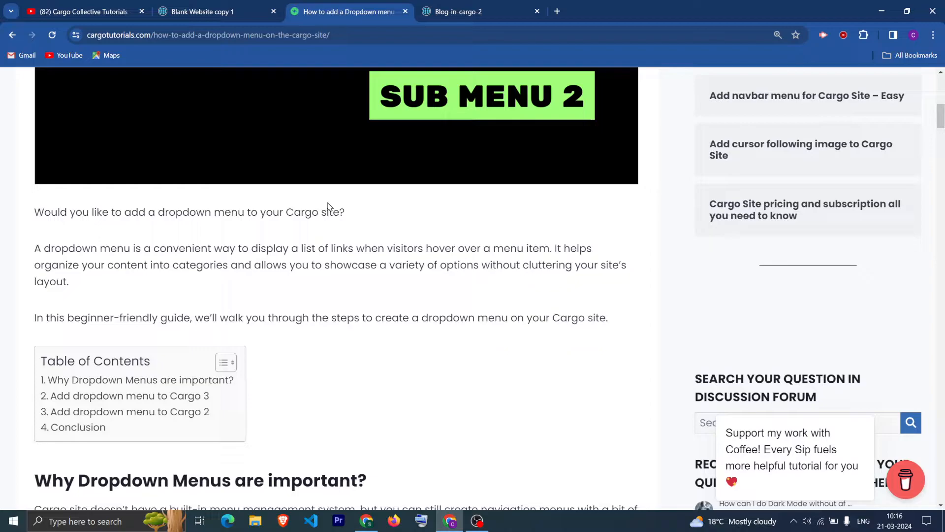
Review the page's dropdown HTML and CSS in the code panel, then preview the working dropdown links
left_click(201, 11)
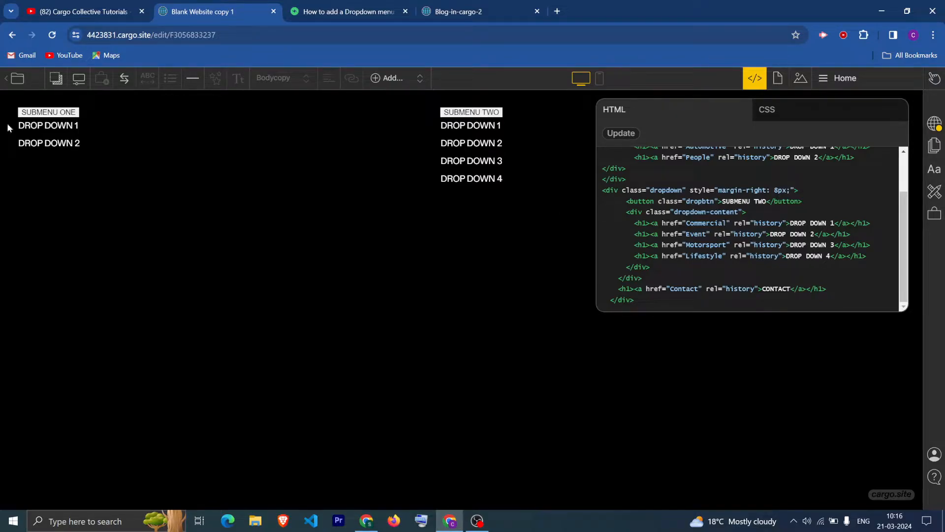
left_click(754, 77)
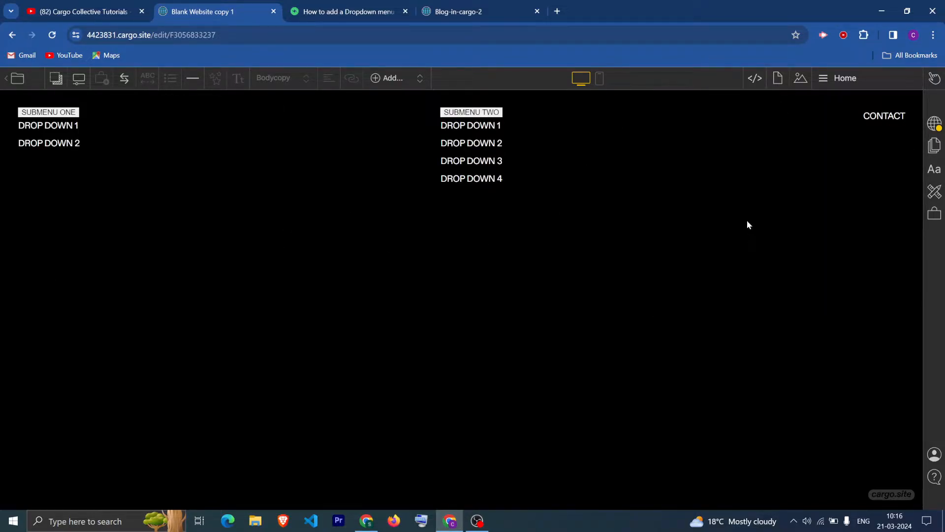
mouse_move(15, 129)
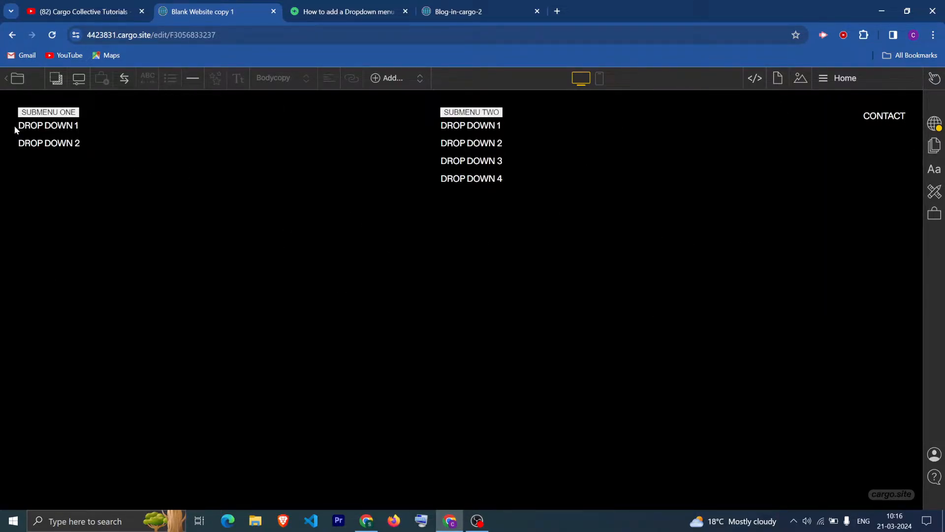
mouse_move(548, 211)
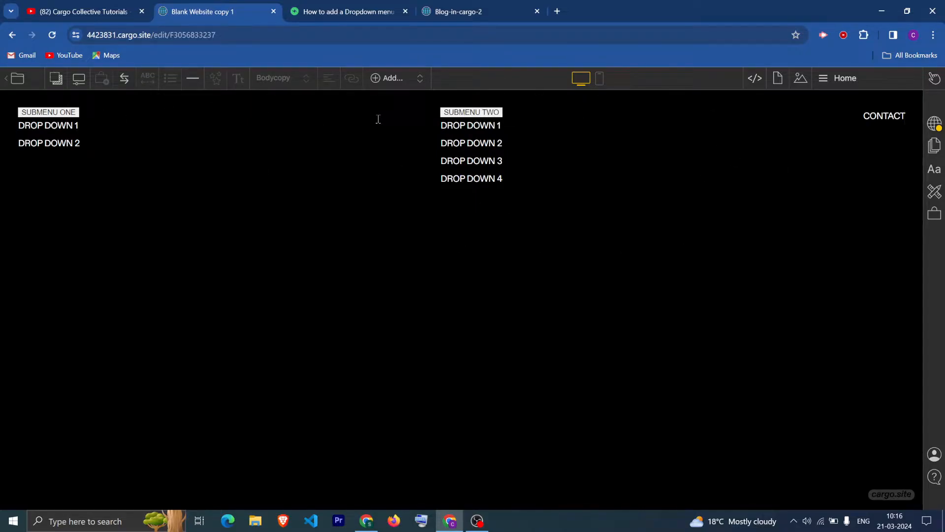
left_click(754, 78)
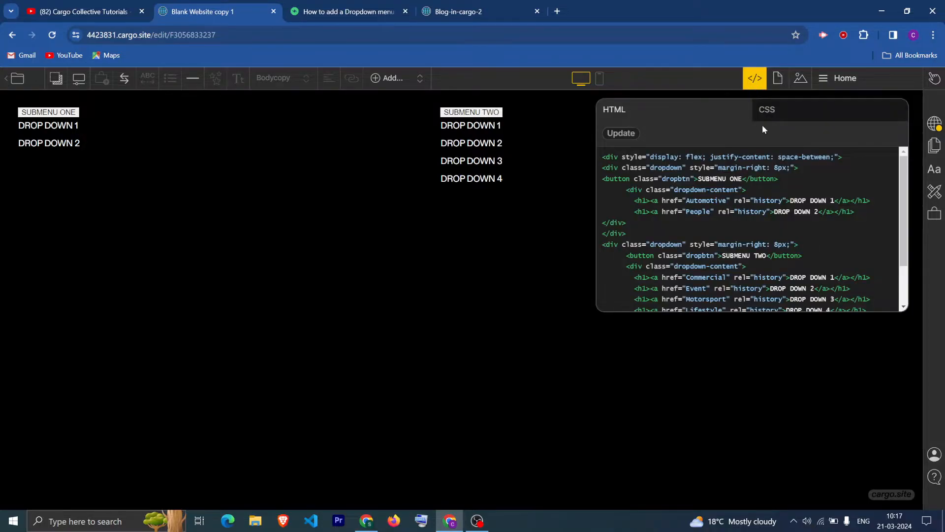
left_click(766, 110)
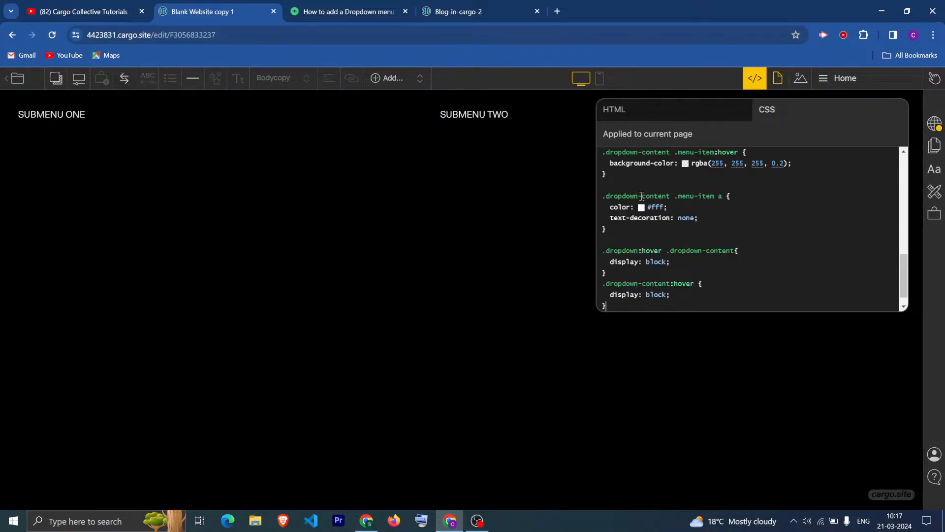
left_click(754, 78)
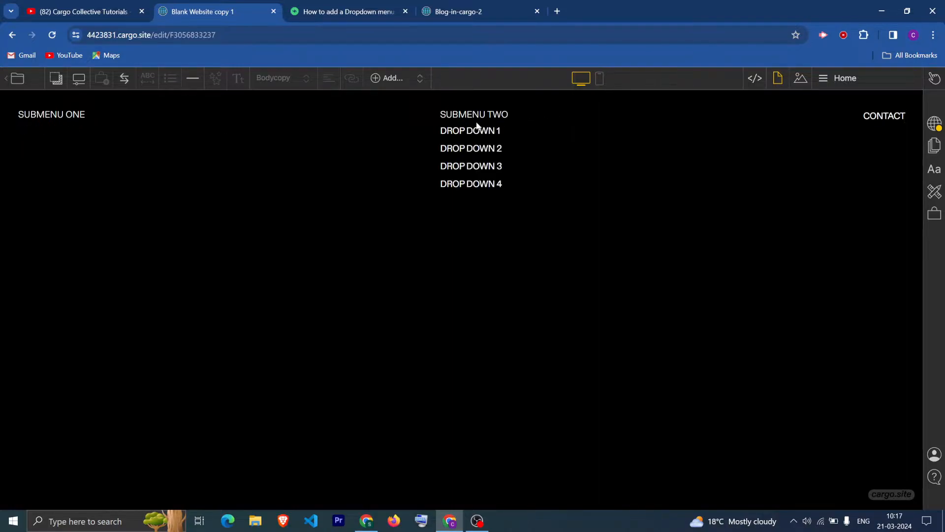
left_click(754, 78)
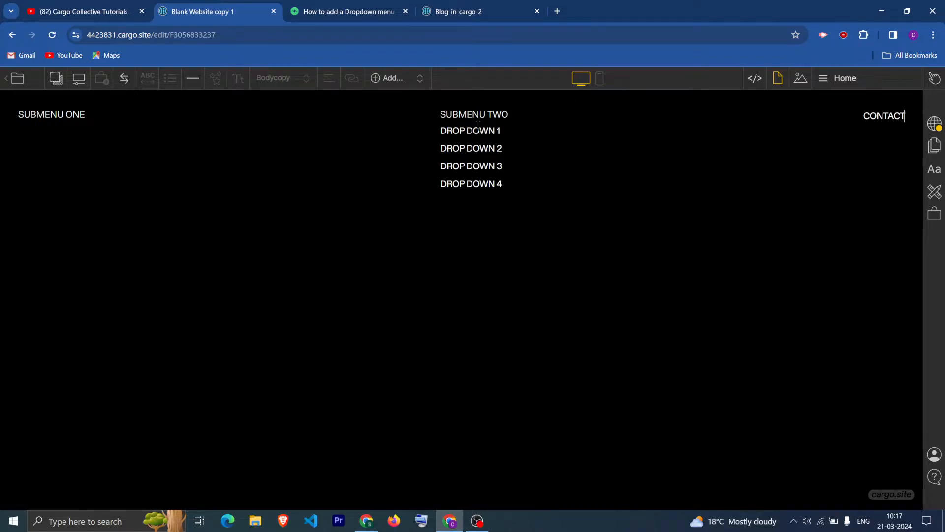
mouse_move(502, 131)
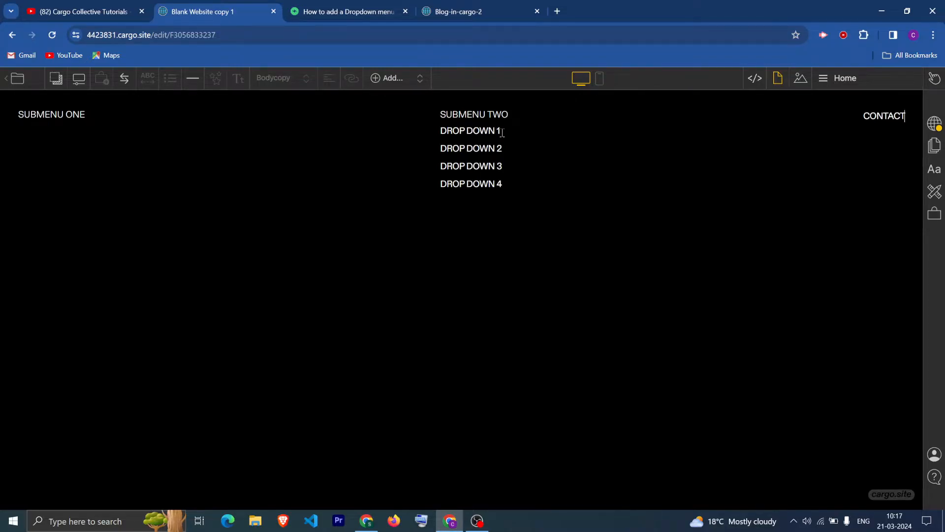
Make Heading 1 red with font size 1 and line height 2, then show Local Page Settings
left_click(754, 78)
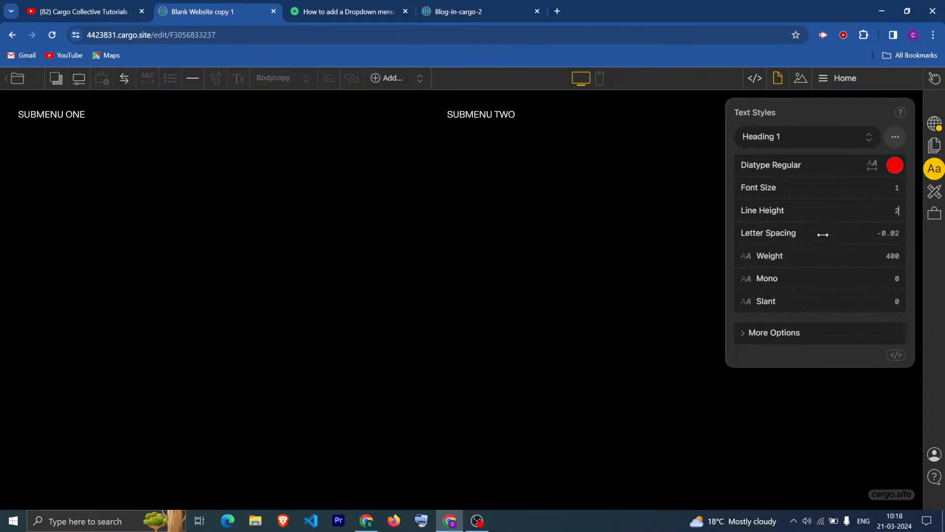
left_click(777, 78)
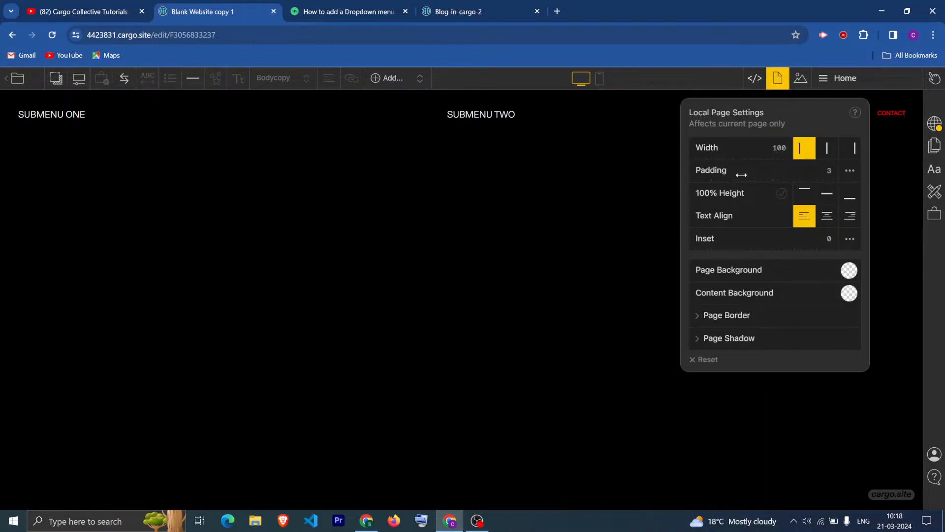
Set the page width to 40 and restyle the CONTACT link as Bodycopy text
triple_click(778, 147)
type("40")
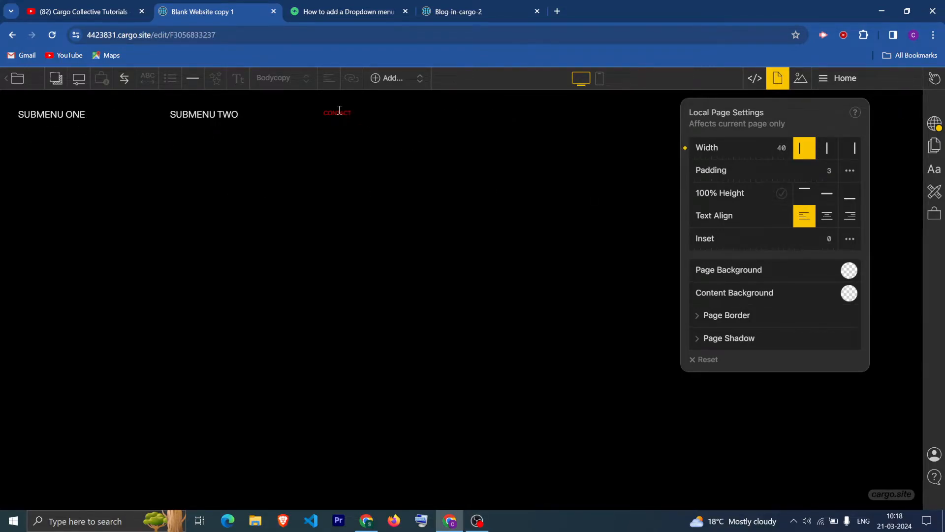
left_click(754, 78)
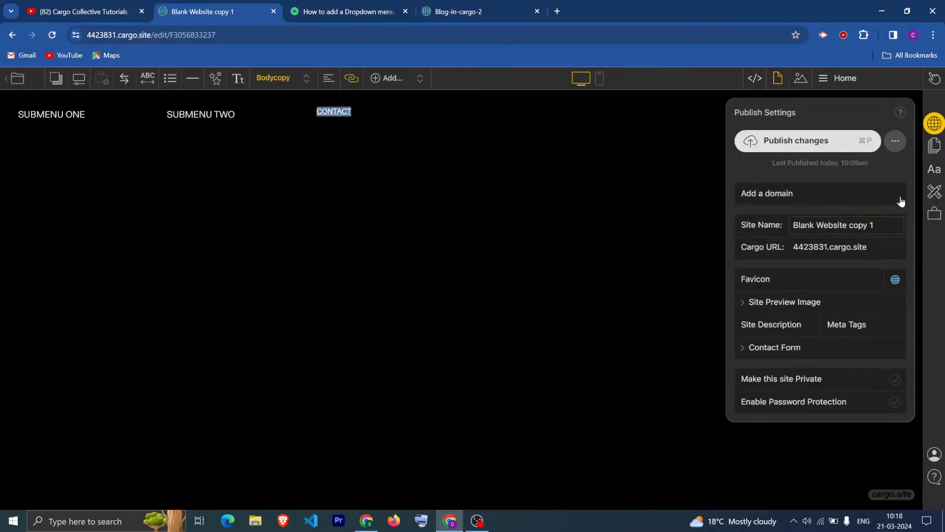
left_click(934, 169)
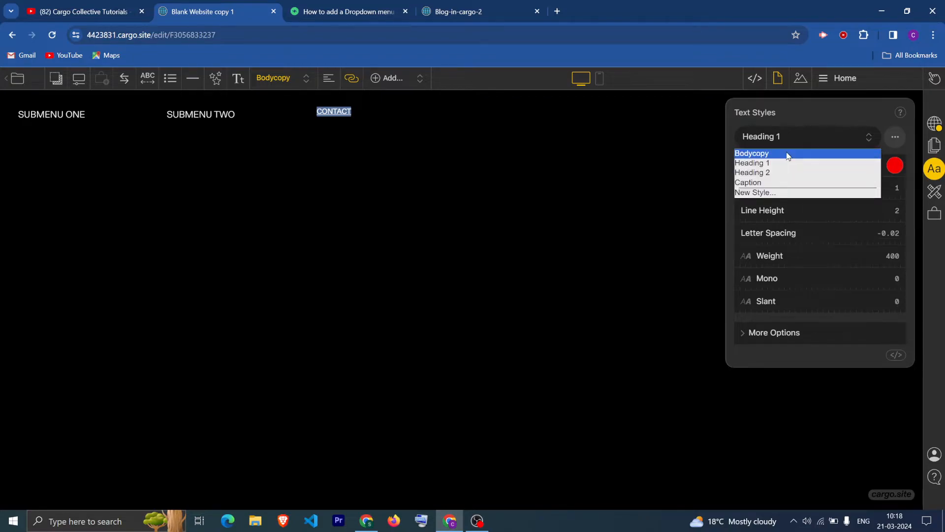
left_click(751, 152)
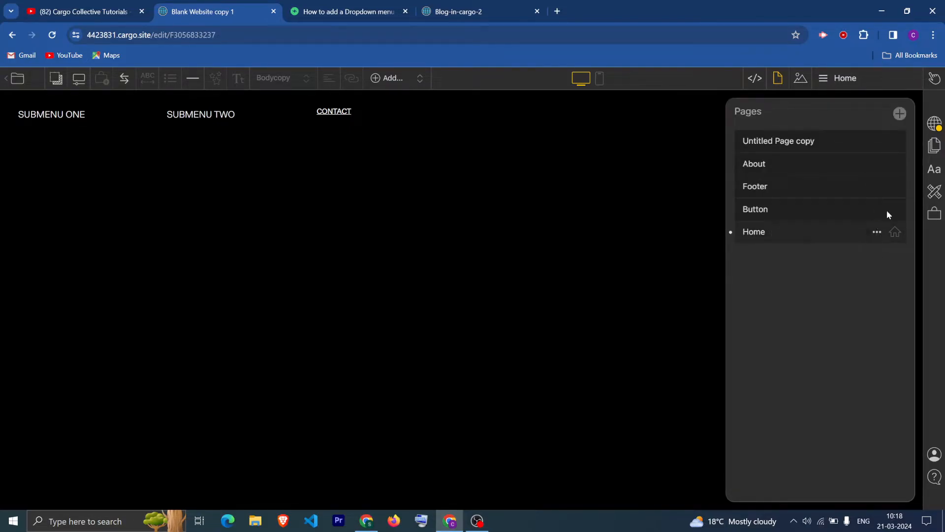
Close the Pages panel and return to the page with the three menu links
left_click(755, 210)
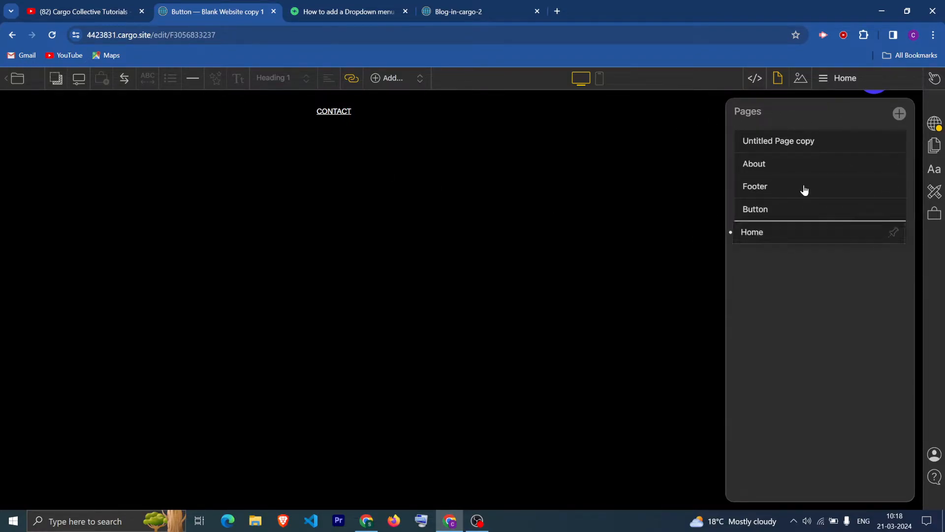
left_click(895, 186)
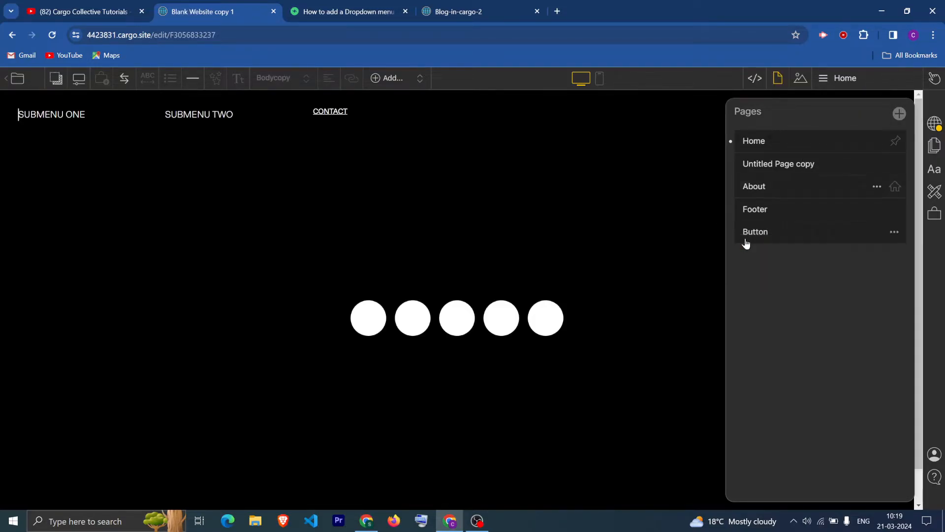
mouse_move(742, 134)
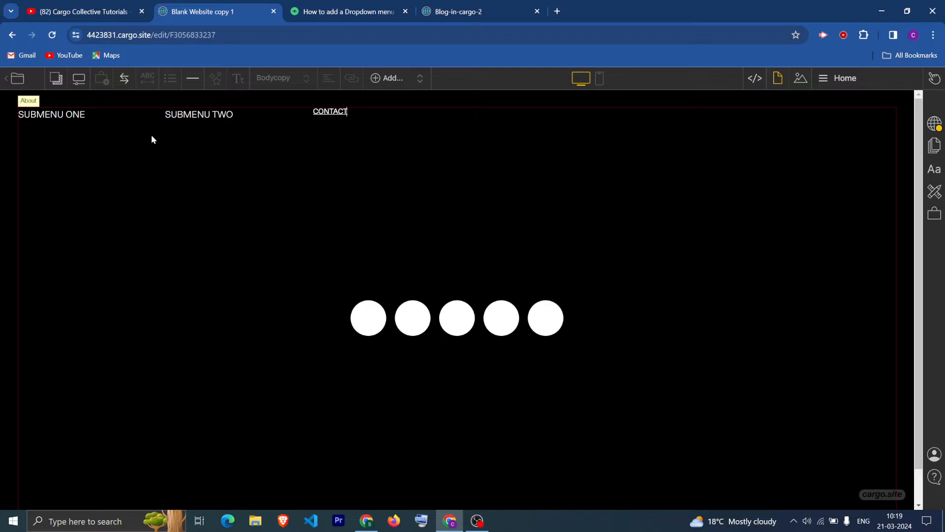
left_click(754, 78)
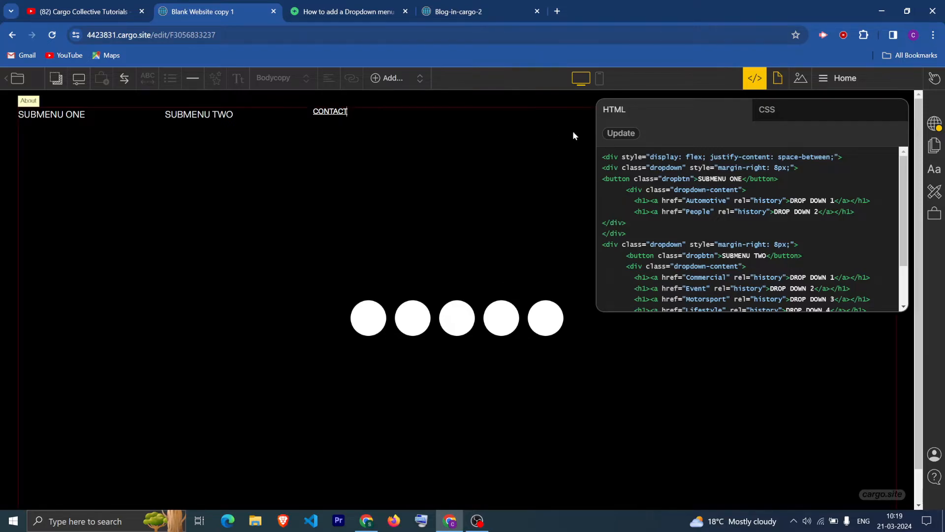
left_click(767, 110)
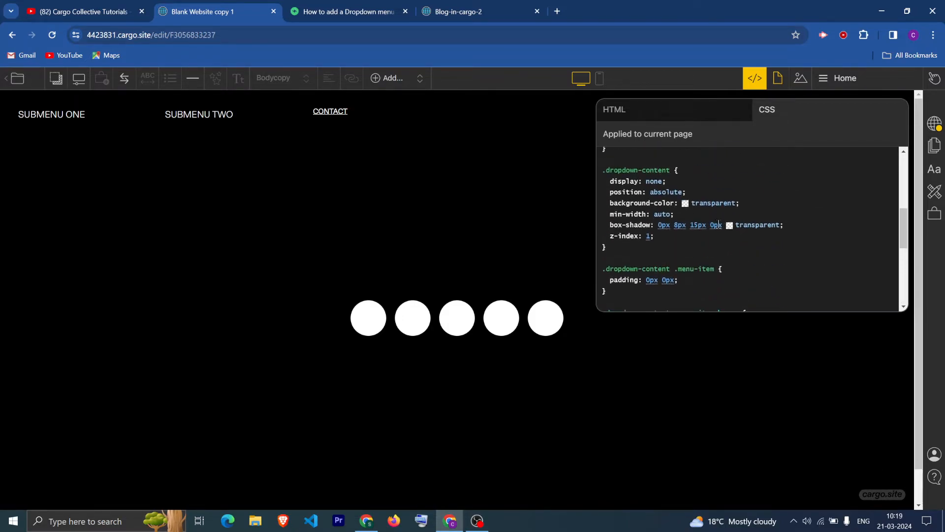
scroll("up", 3)
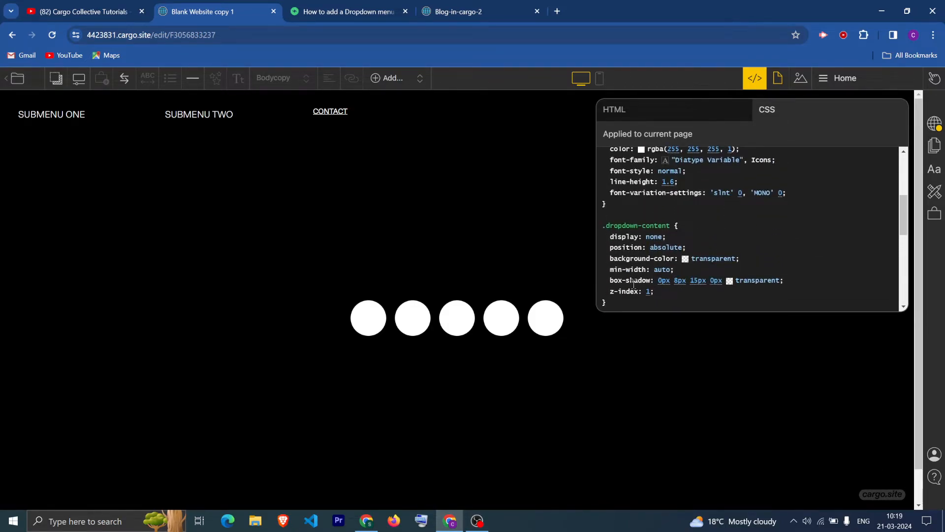
scroll("up", 3)
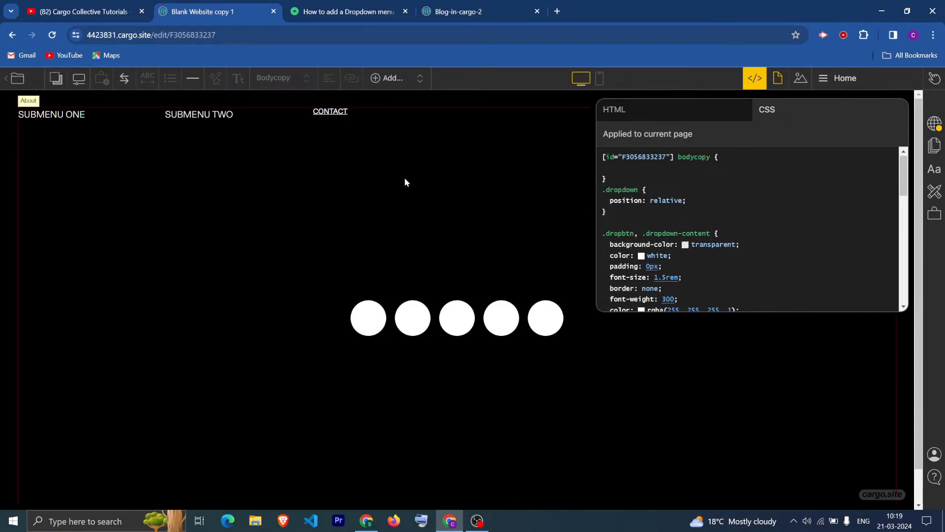
left_click(754, 78)
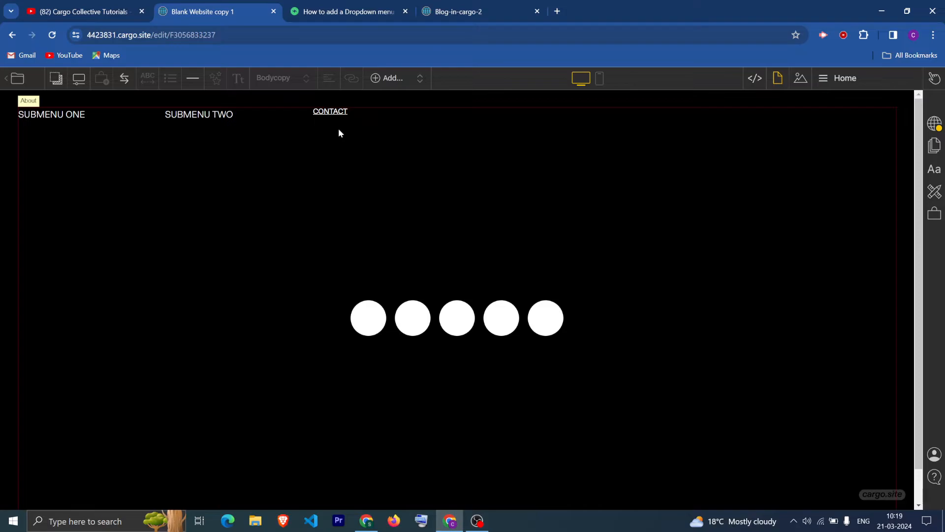
left_click(346, 11)
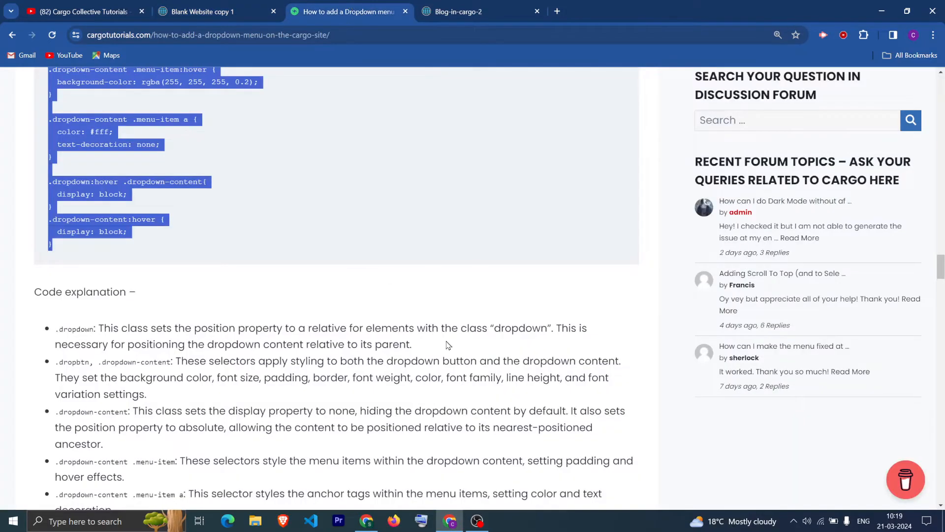
scroll("up", 3)
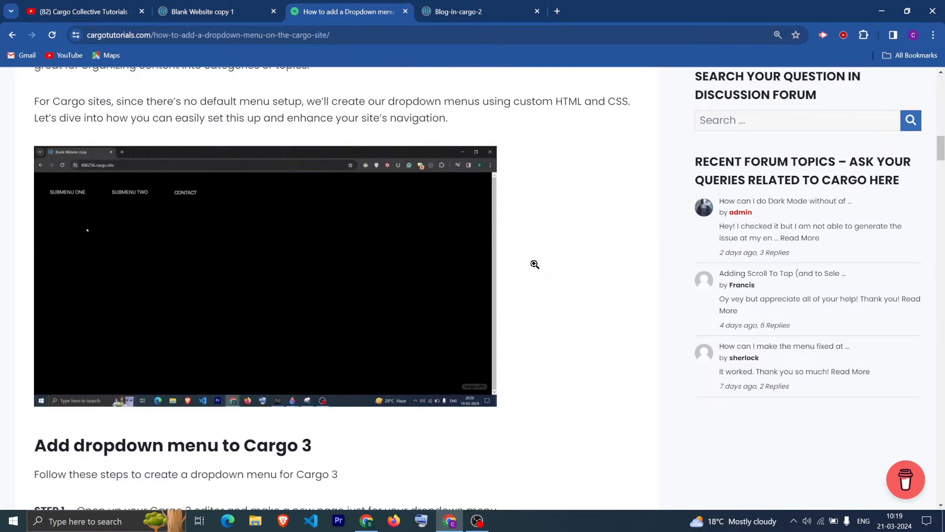
scroll("up", 3)
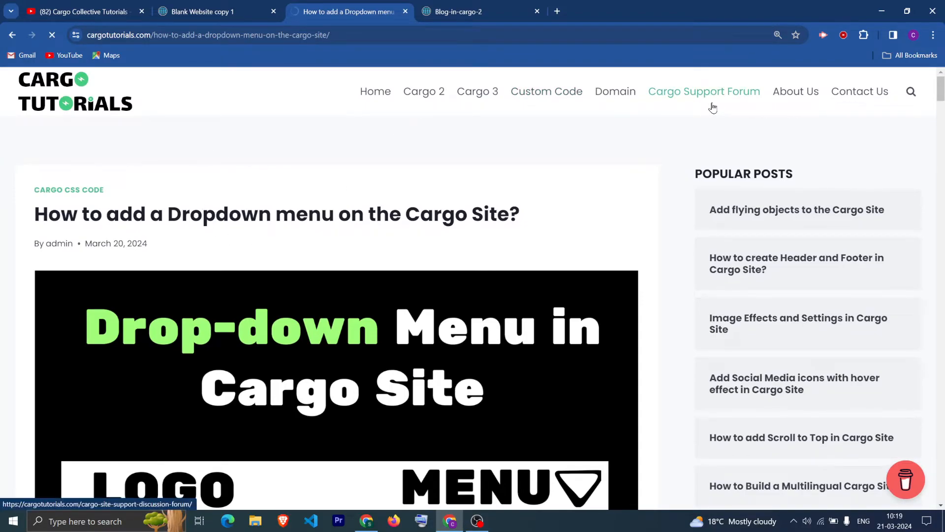
left_click(704, 91)
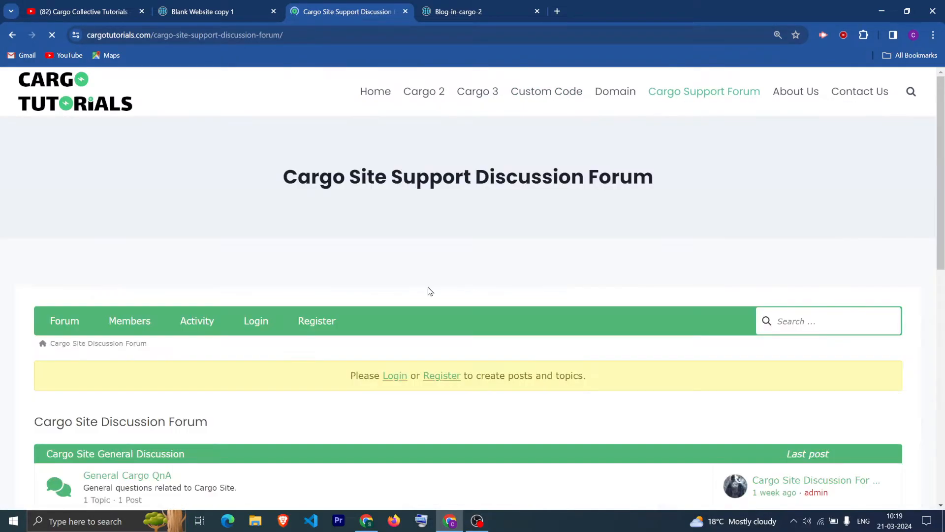
scroll("down", 3)
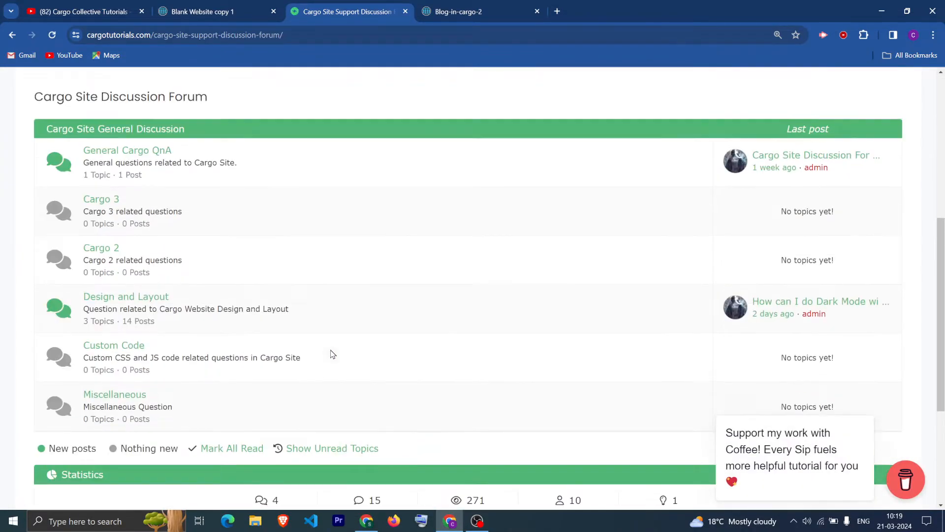
scroll("down", 3)
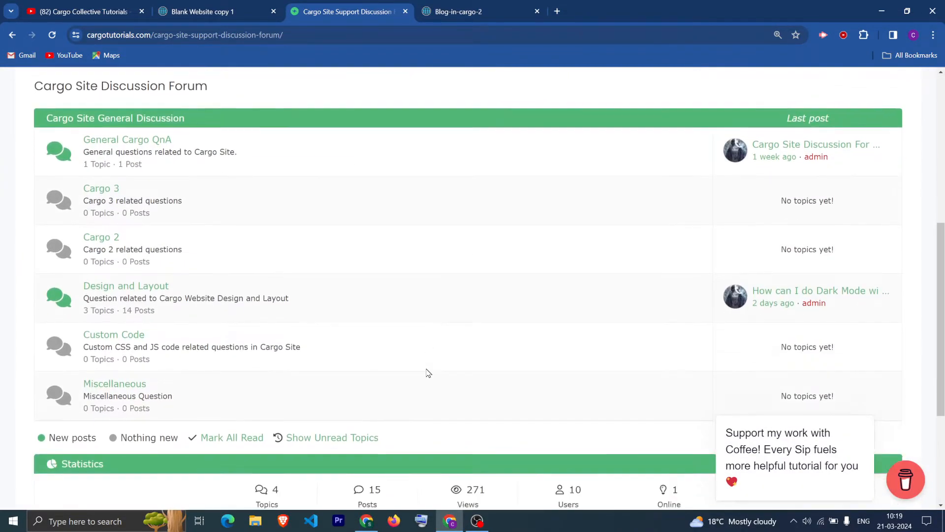
left_click(126, 285)
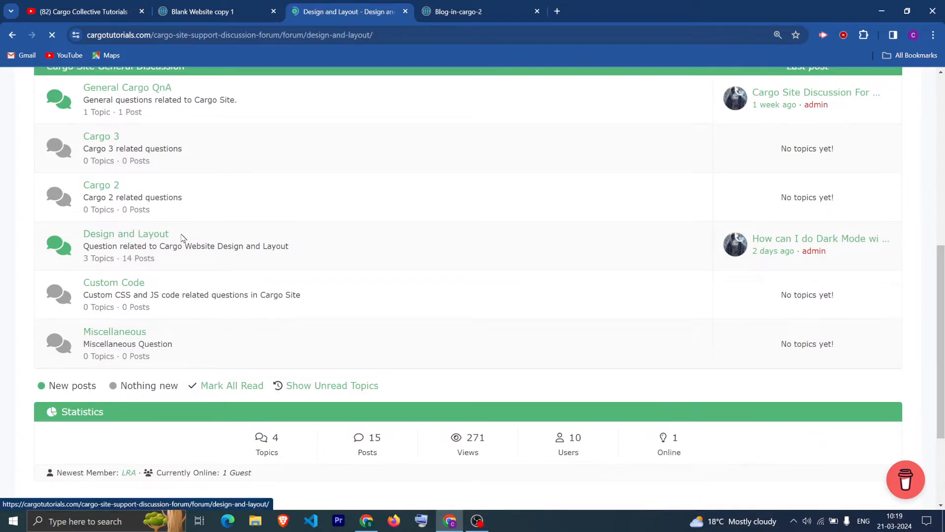
left_click(126, 233)
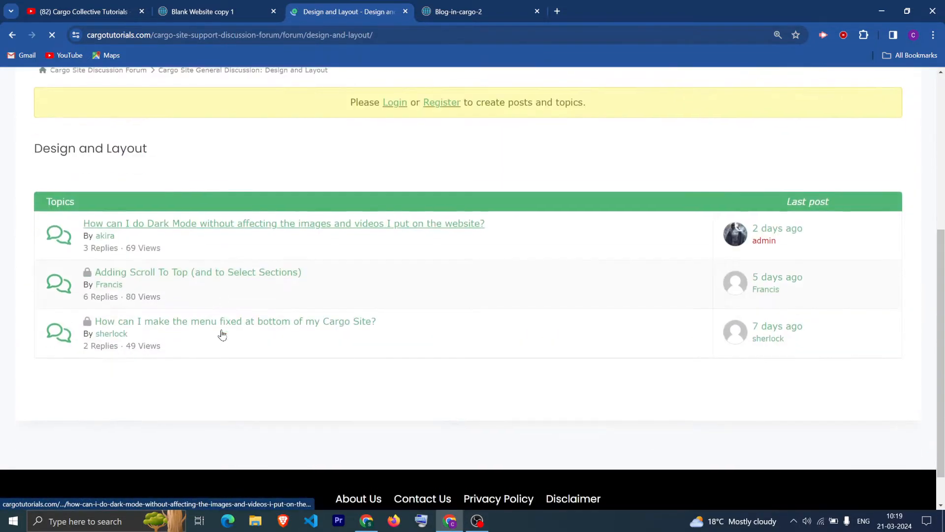
left_click(13, 35)
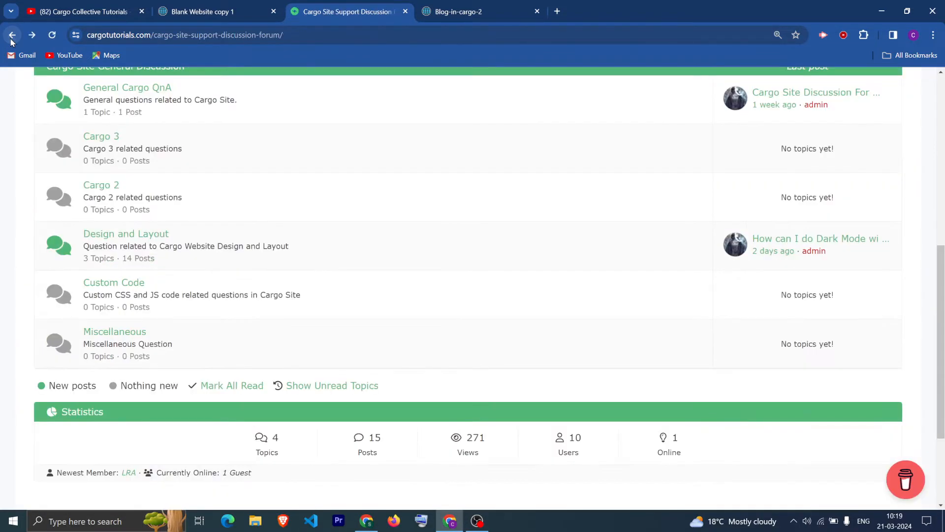
scroll("up", 3)
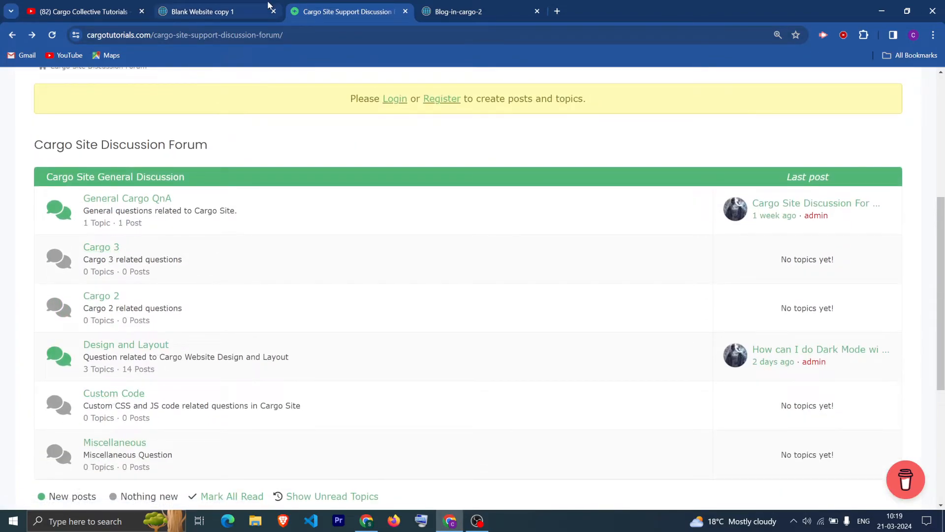
left_click(202, 11)
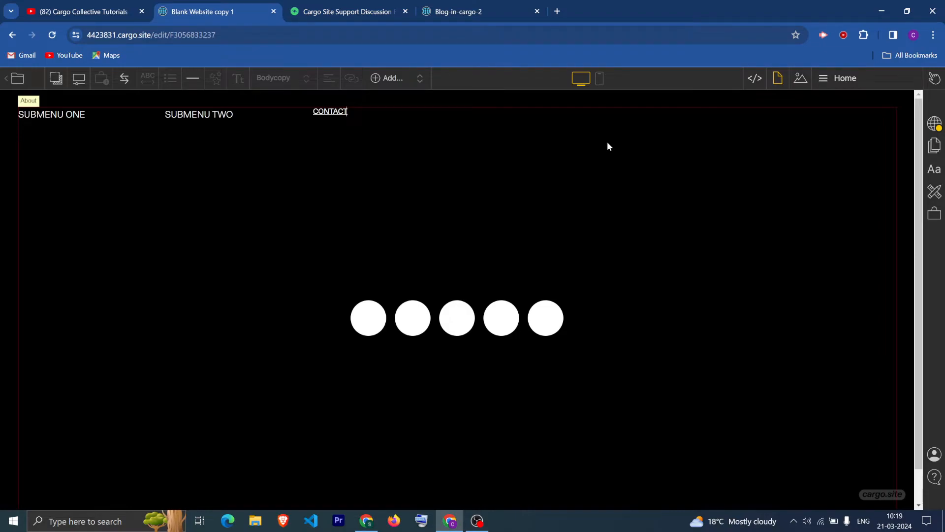
Create a new Cargo 2 page named Menu
left_click(458, 11)
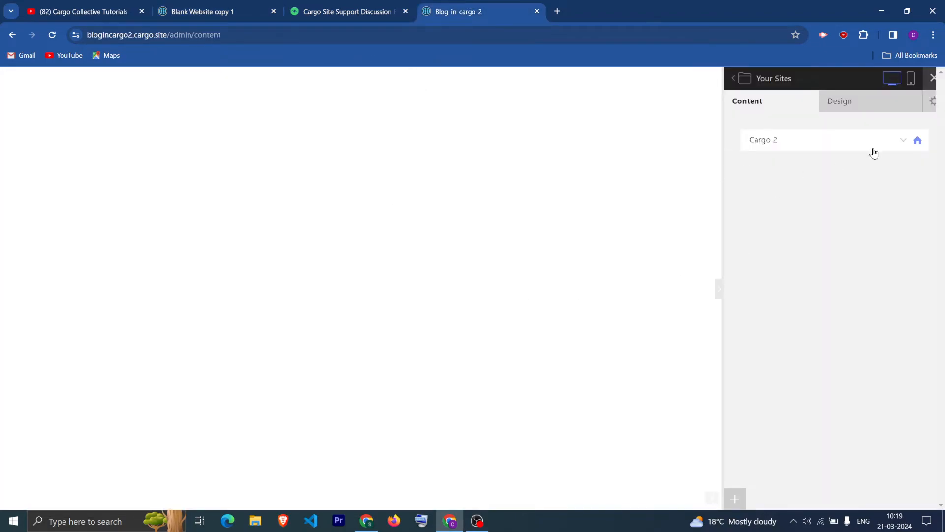
left_click(734, 498)
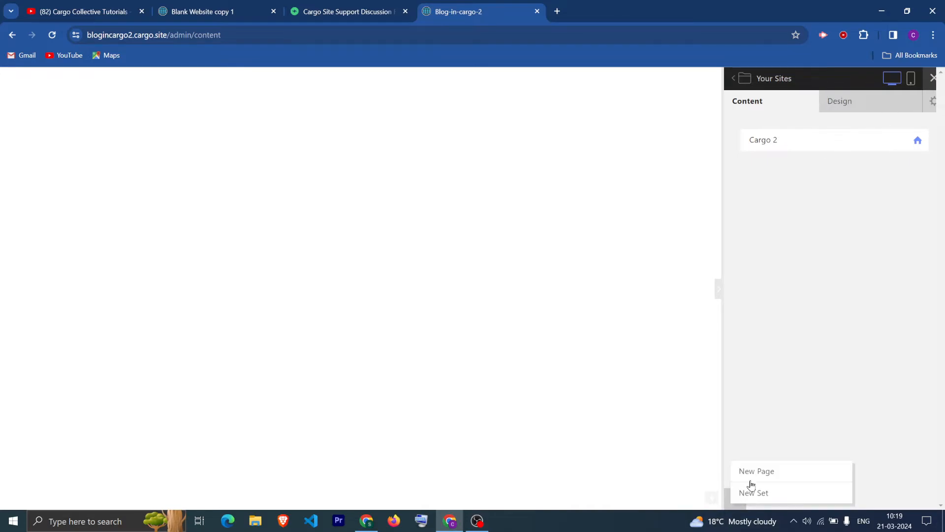
left_click(756, 470)
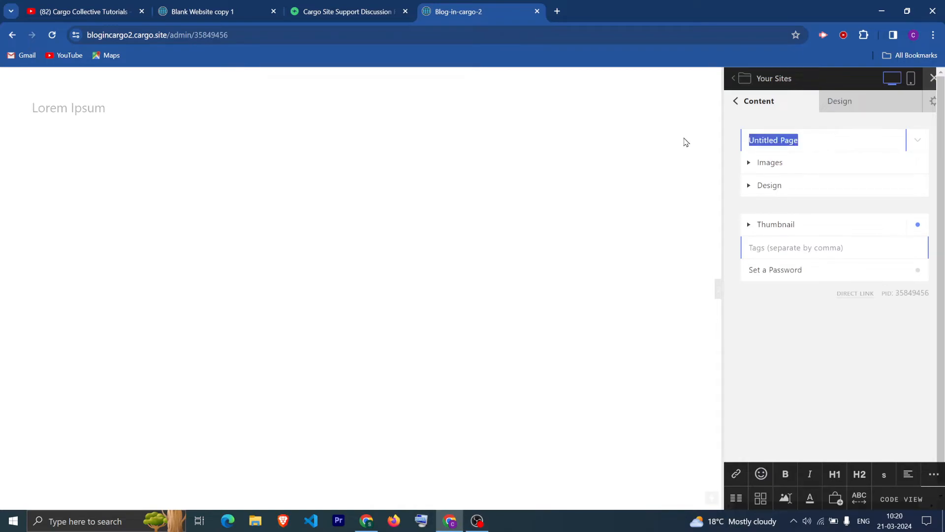
type("Menu")
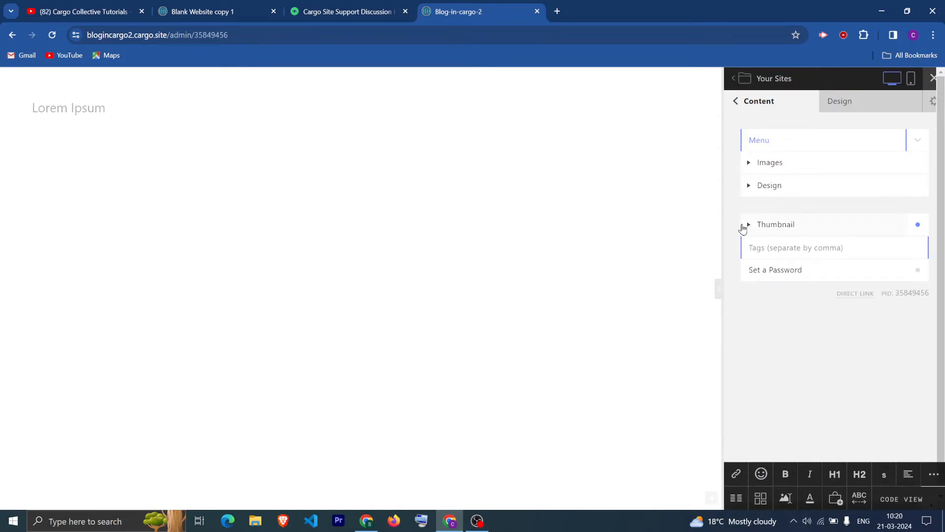
Give the Menu page a black (#000) background in its Design settings
left_click(769, 185)
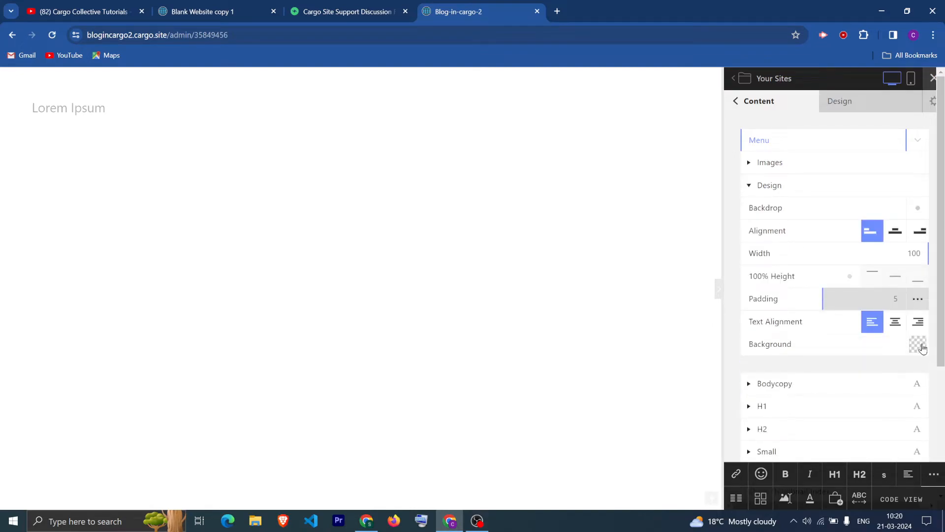
left_click(917, 344)
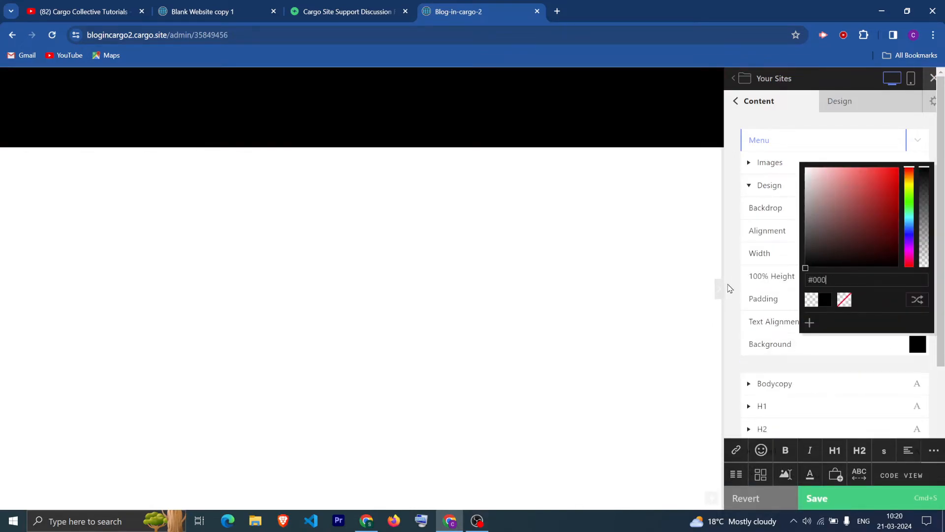
left_click(344, 11)
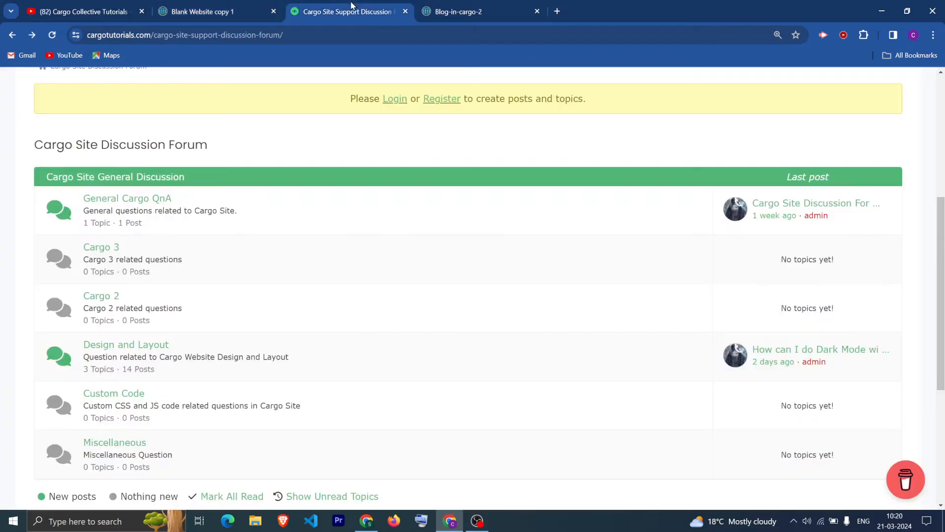
scroll("up", 3)
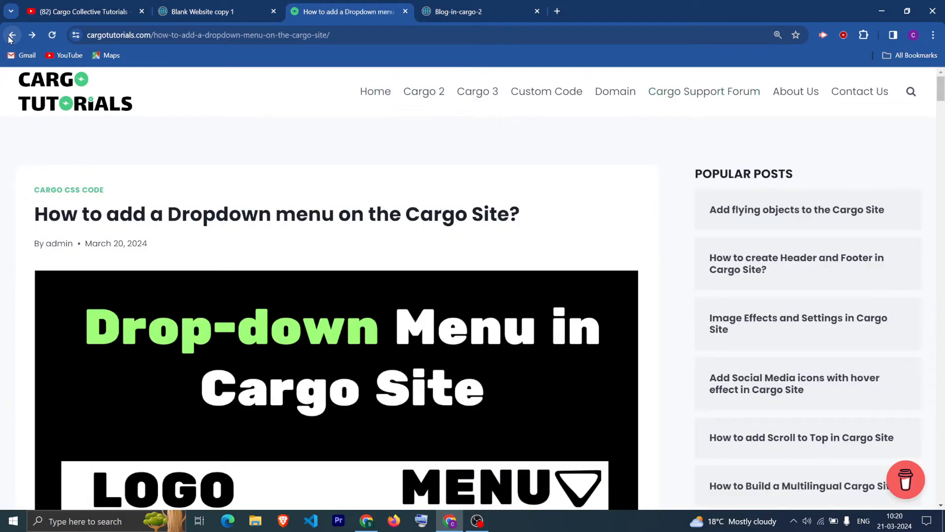
left_click(478, 12)
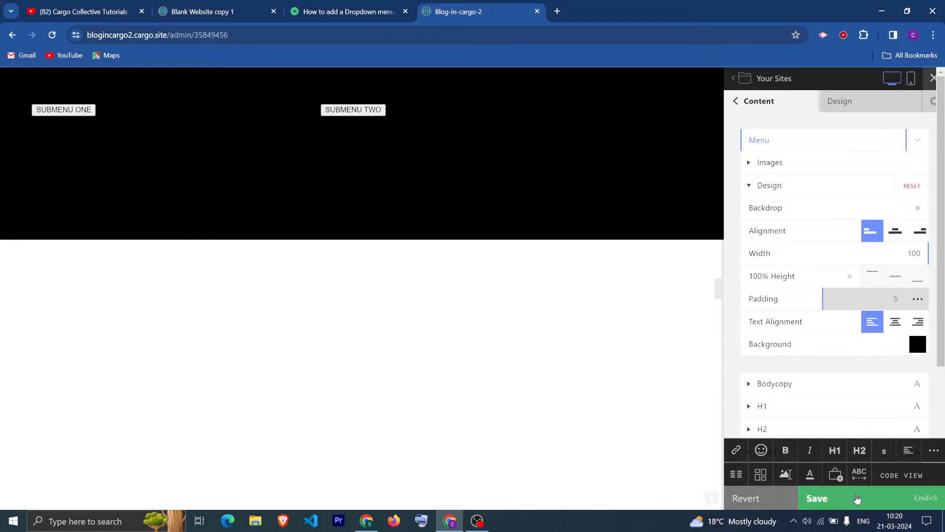
Save the design and set Menu page padding to 5 top/right/left and 0 bottom
left_click(817, 497)
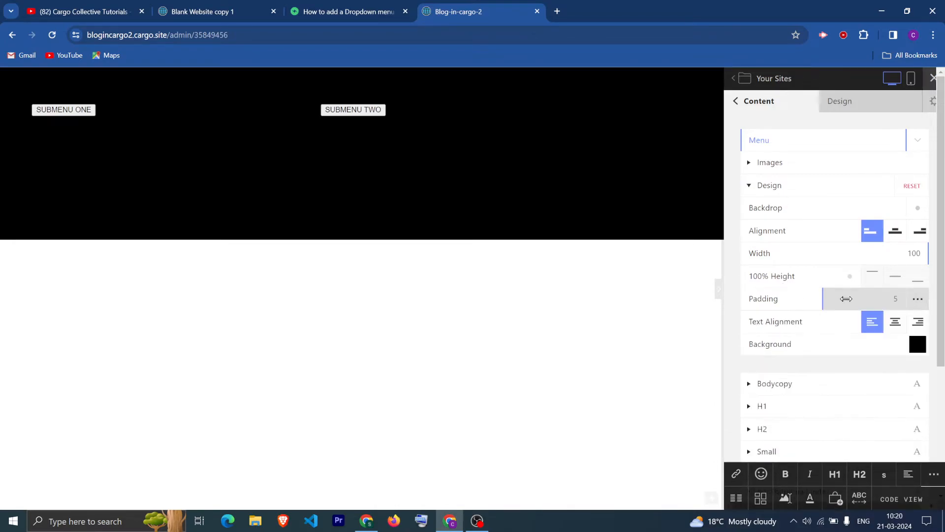
left_click(917, 298)
type("0")
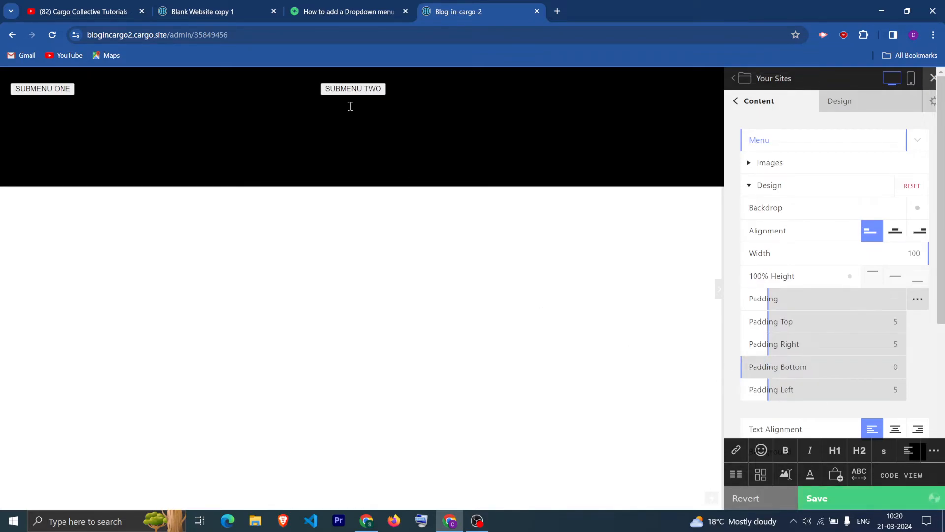
left_click(346, 11)
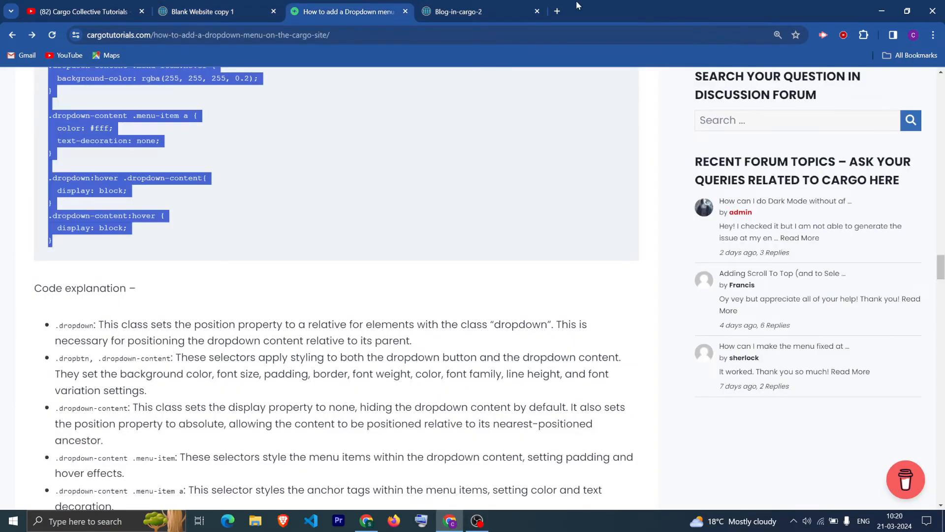
left_click(476, 11)
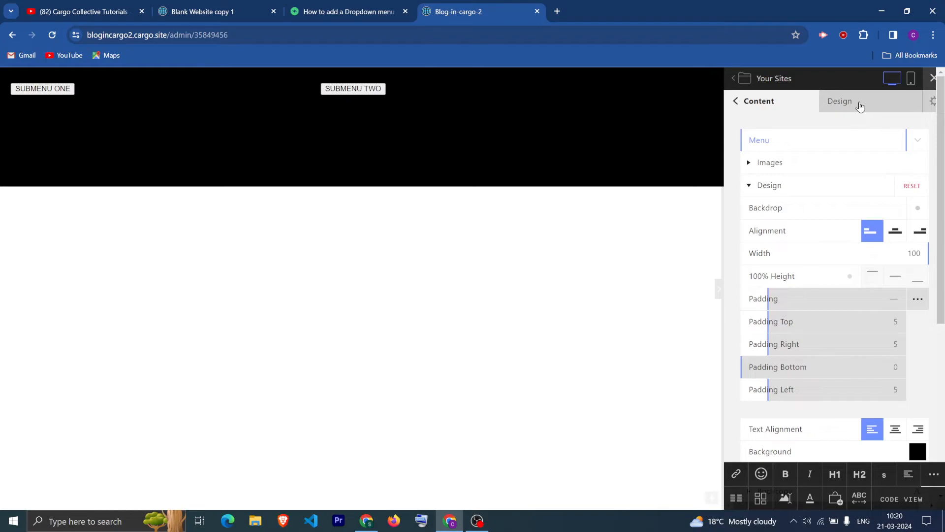
Inspect the dropdown rules in the site CSS Editor, then return to the Content page list
left_click(839, 100)
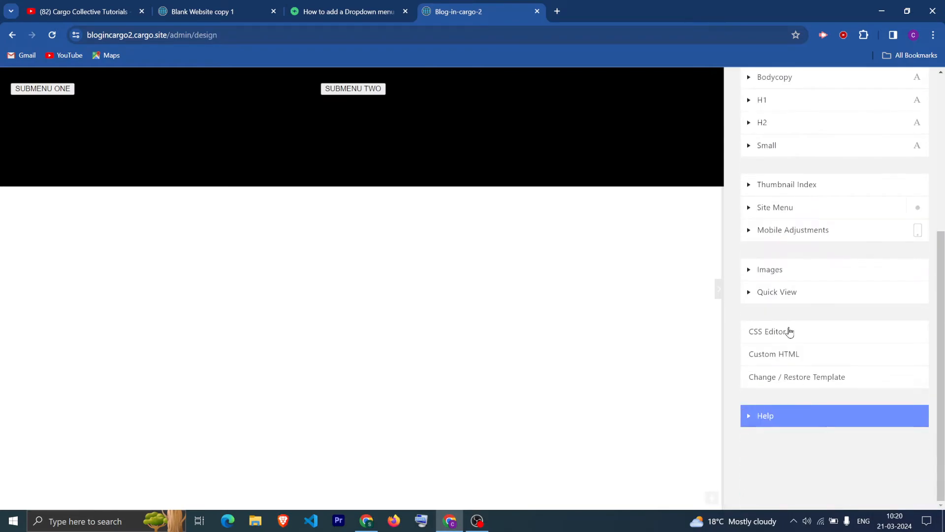
left_click(767, 331)
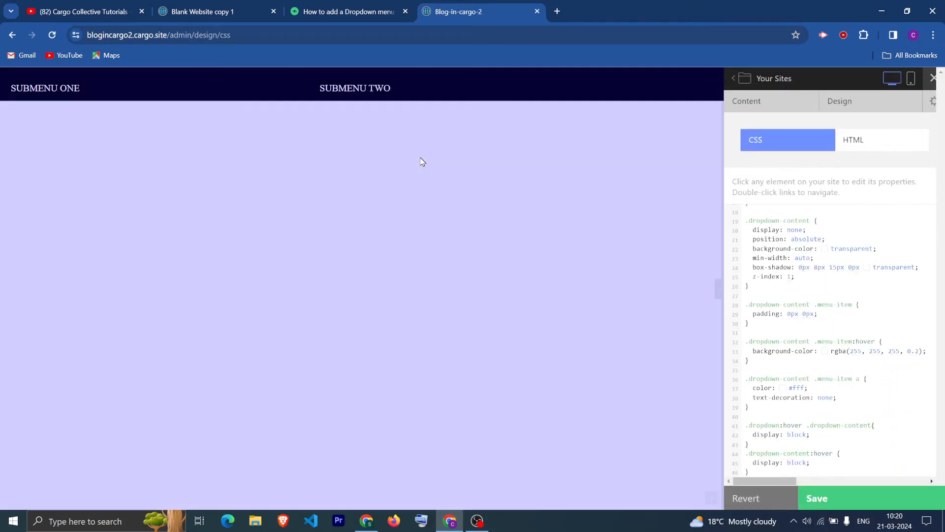
mouse_move(354, 88)
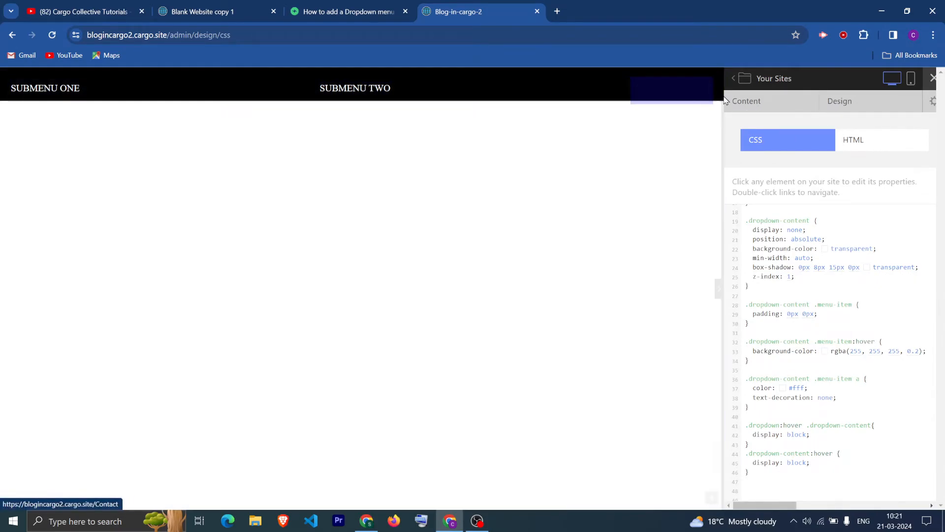
left_click(746, 101)
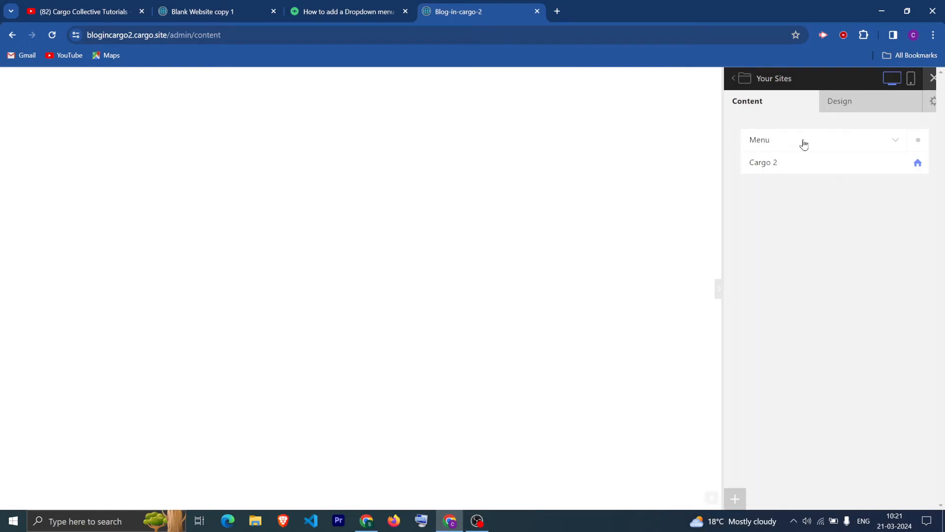
Make the Menu page 100% height and start adjusting its H1 font size
left_click(763, 162)
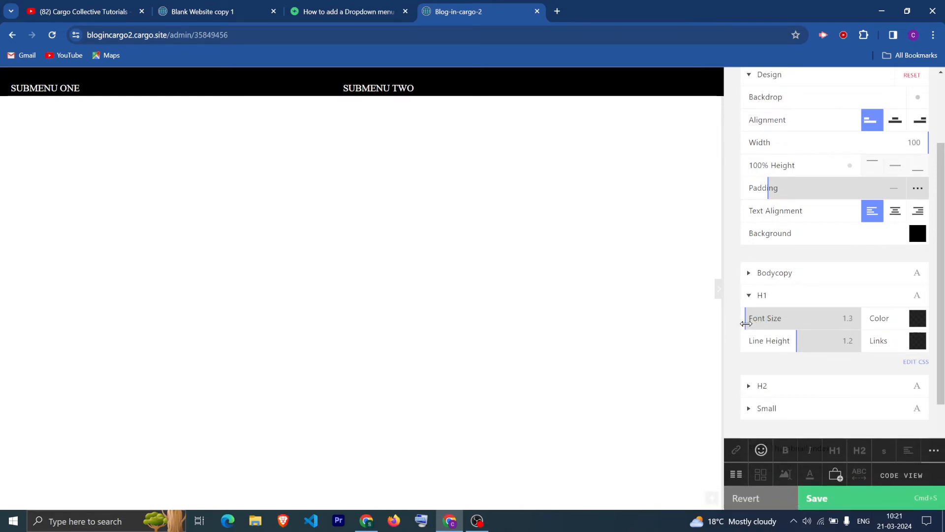
left_click(916, 318)
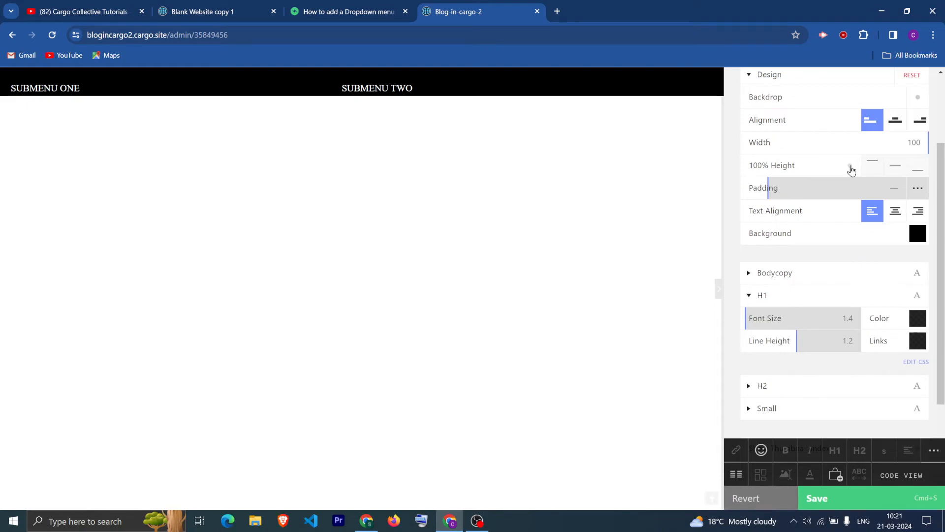
left_click(872, 164)
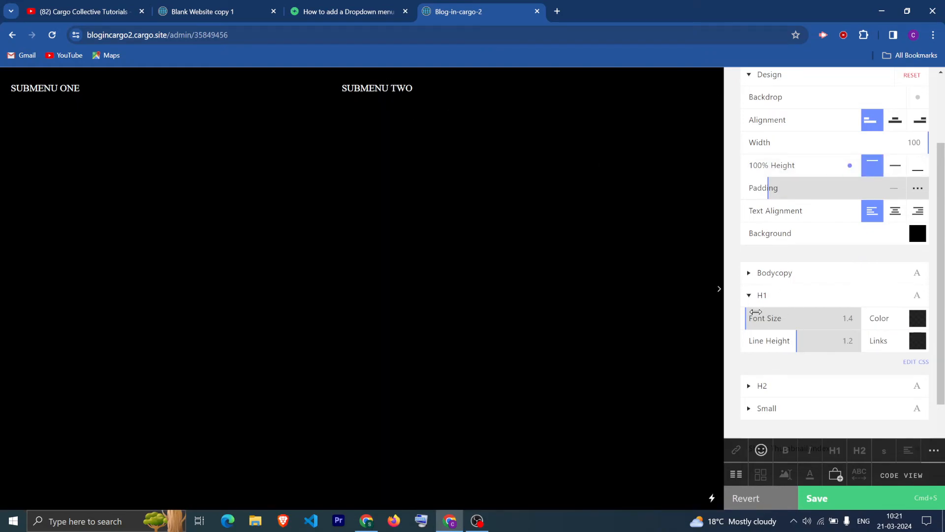
left_click(917, 317)
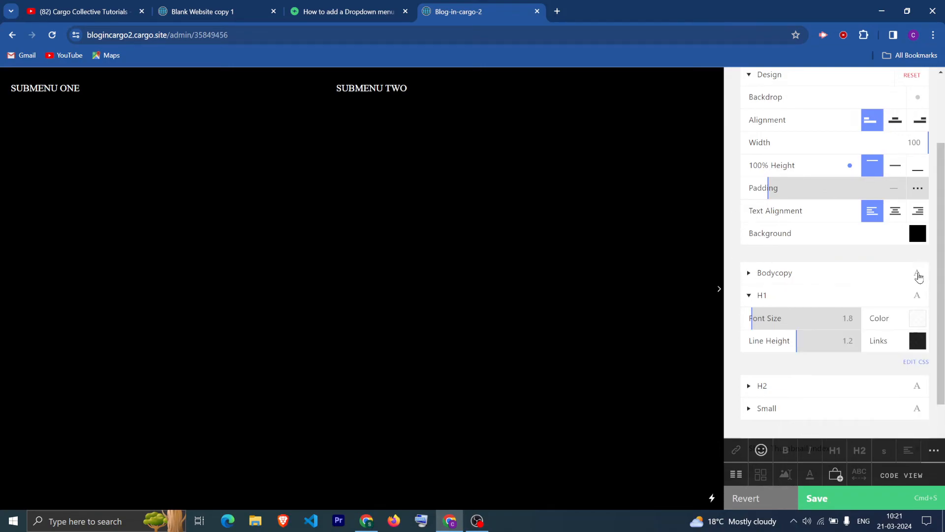
left_click(916, 317)
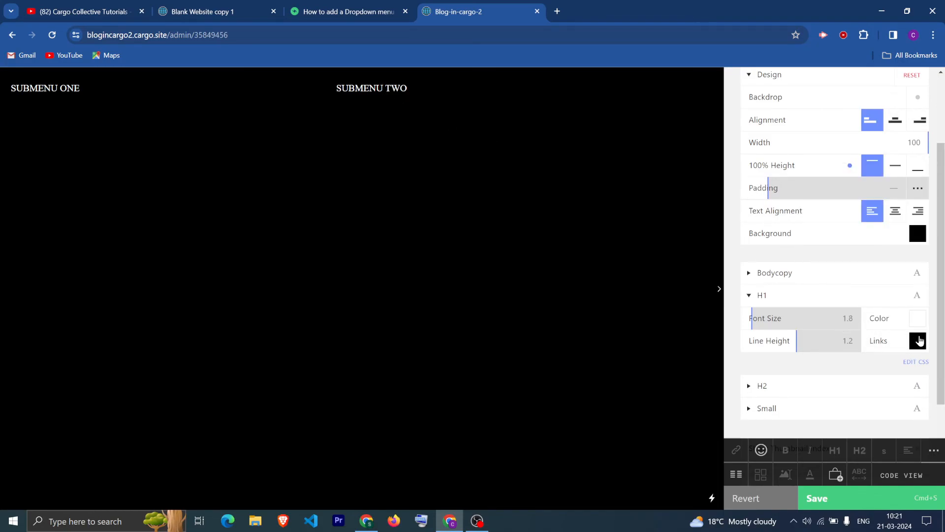
Set H1 text and links to white, font size 1.2 and line height 1.5
left_click(917, 341)
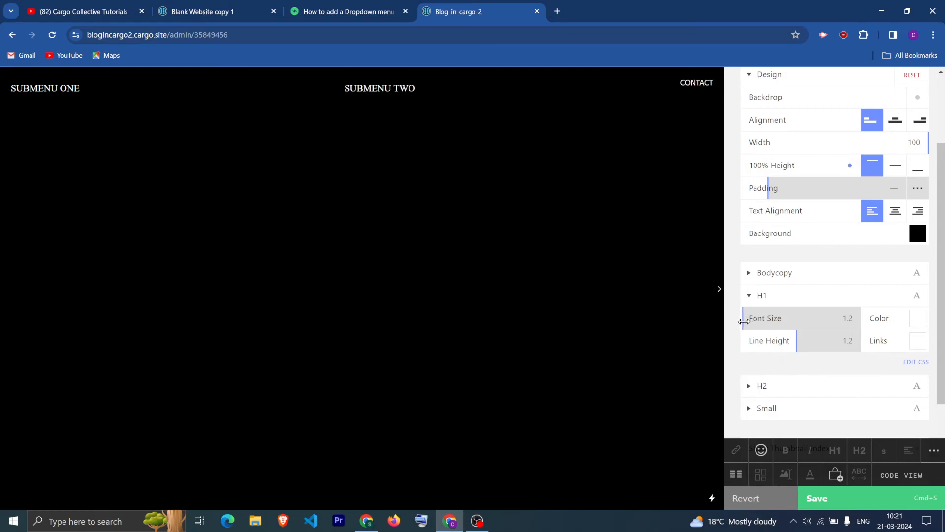
left_click(380, 88)
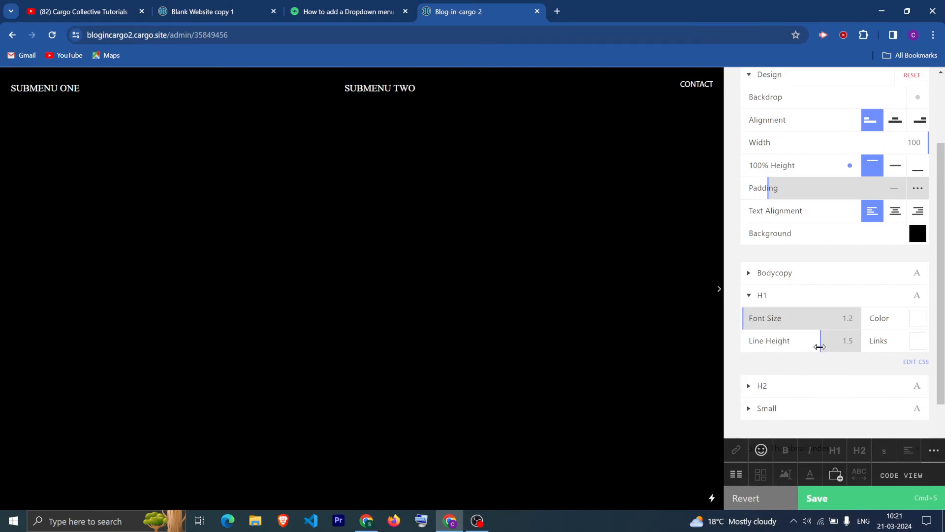
left_click(44, 88)
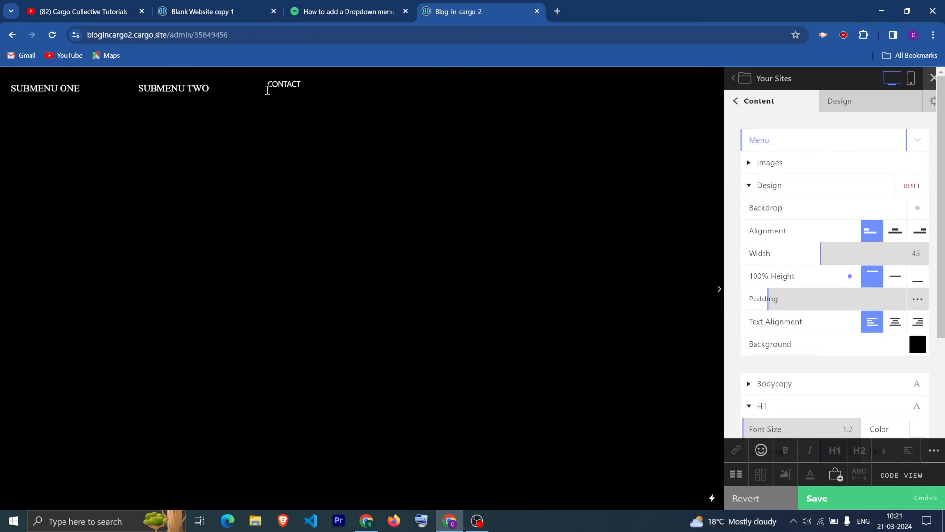
mouse_move(565, 248)
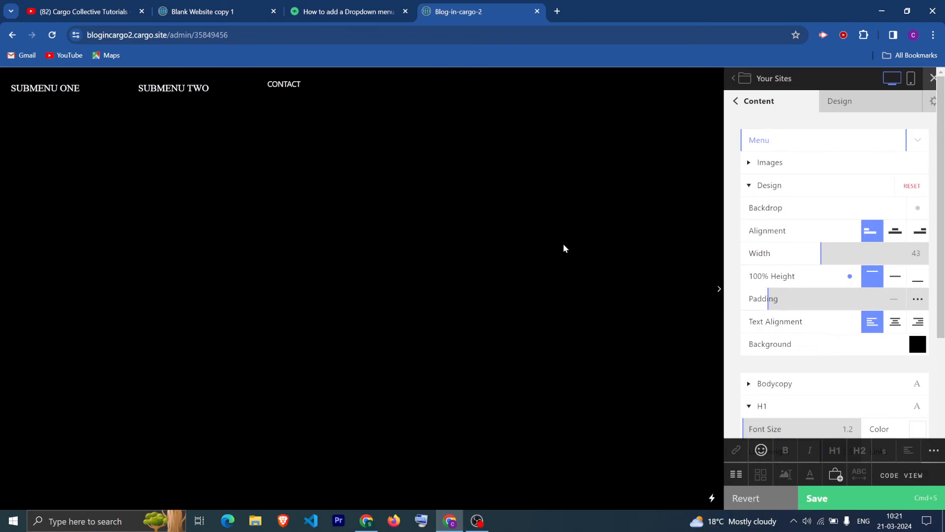
mouse_move(258, 158)
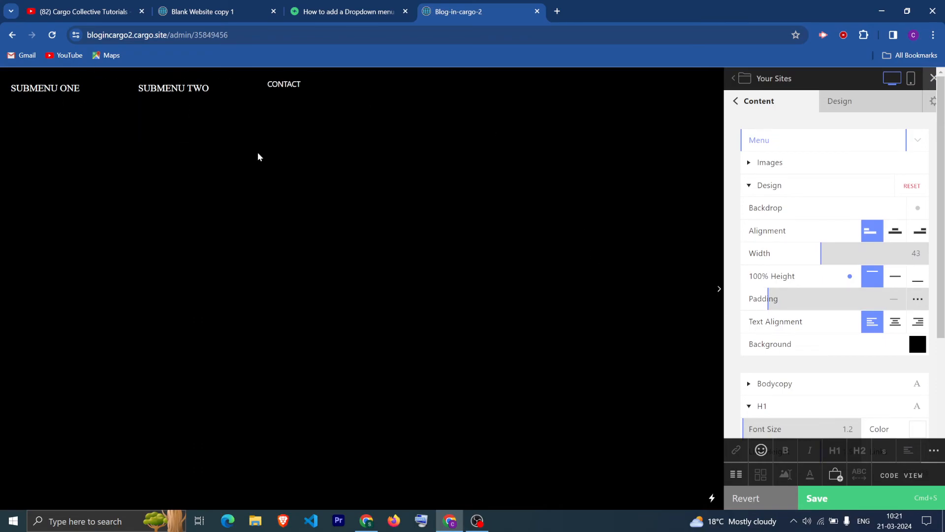
mouse_move(374, 307)
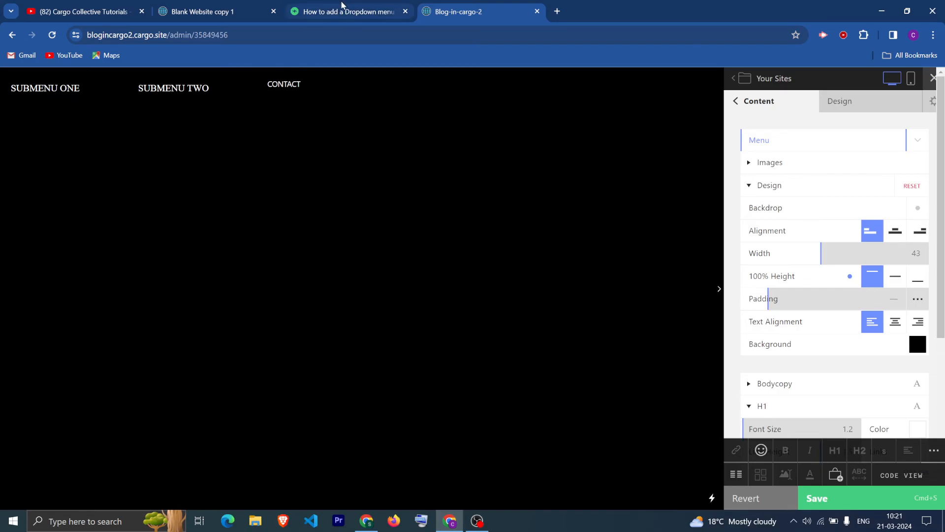
Switch to the dropdown menu tutorial in the browser
left_click(346, 11)
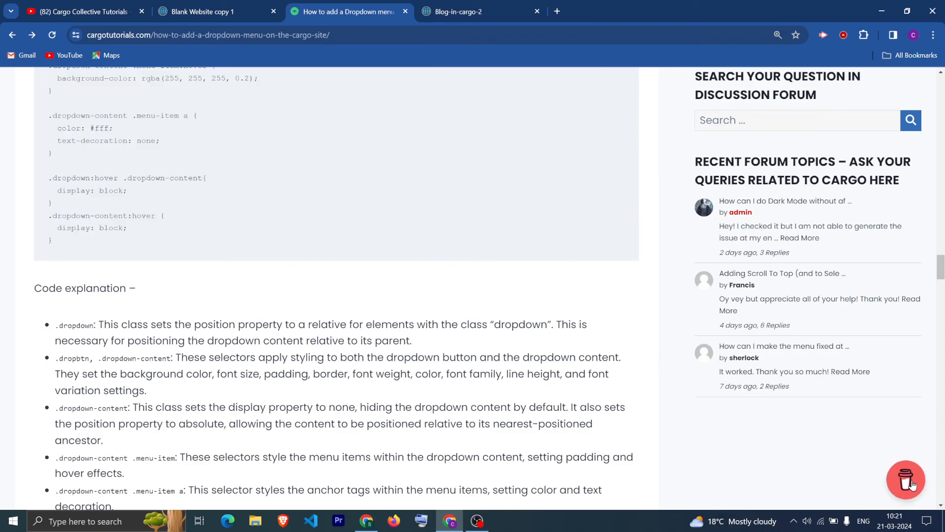
Dismiss the support panel and scroll up to the HTML screenshot and Step 3 CSS instructions
left_click(905, 479)
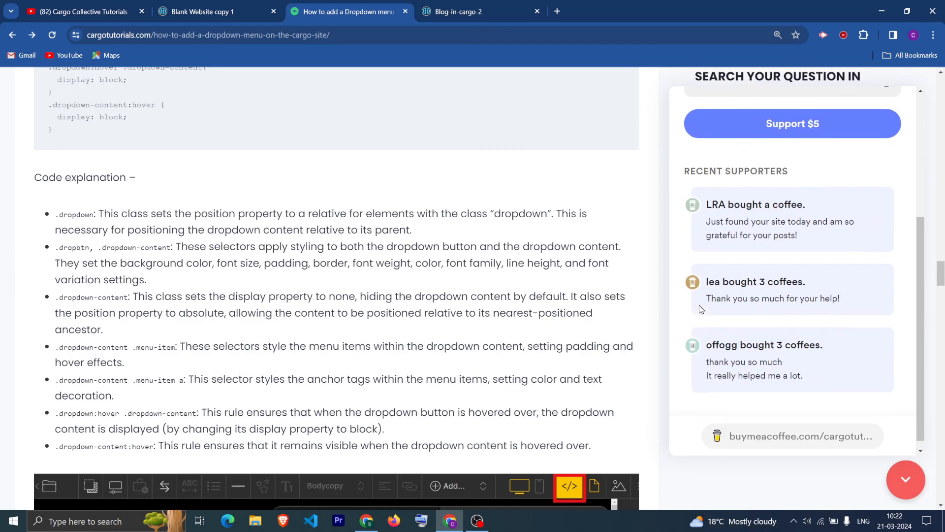
left_click(792, 124)
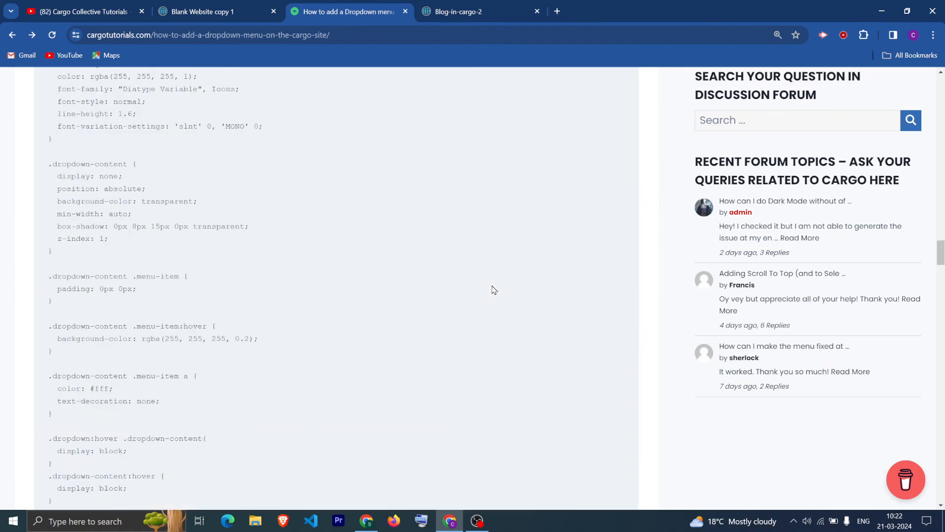
scroll("up", 3)
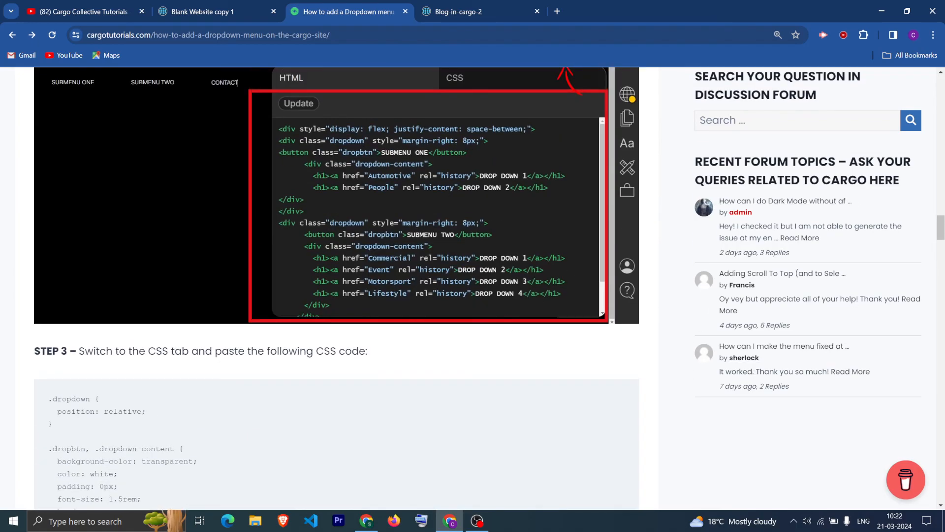